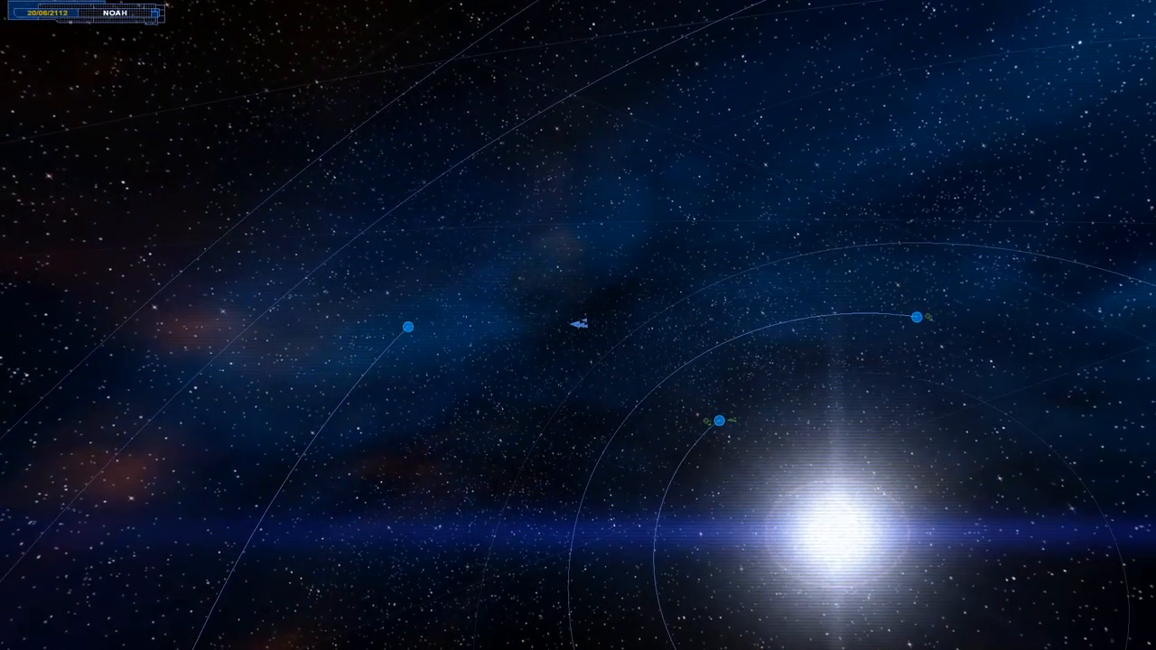
- Select the ship on the Noah map until Vice Admiral Norbank's Raptor pirate message appears
left_click(578, 323)
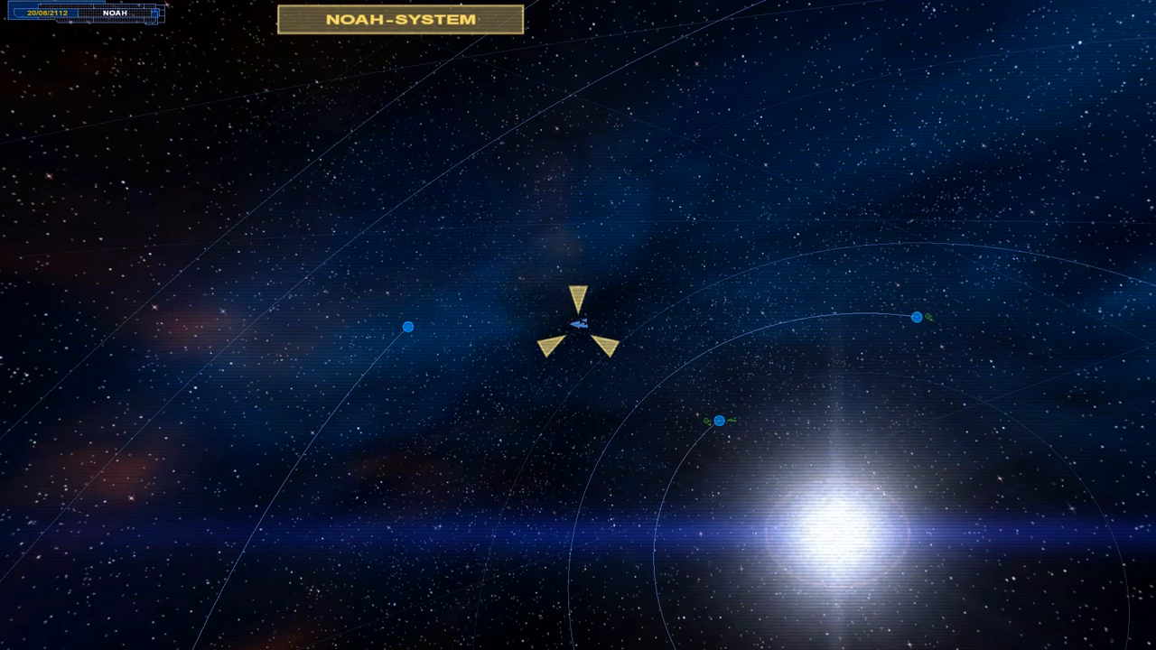
left_click(578, 325)
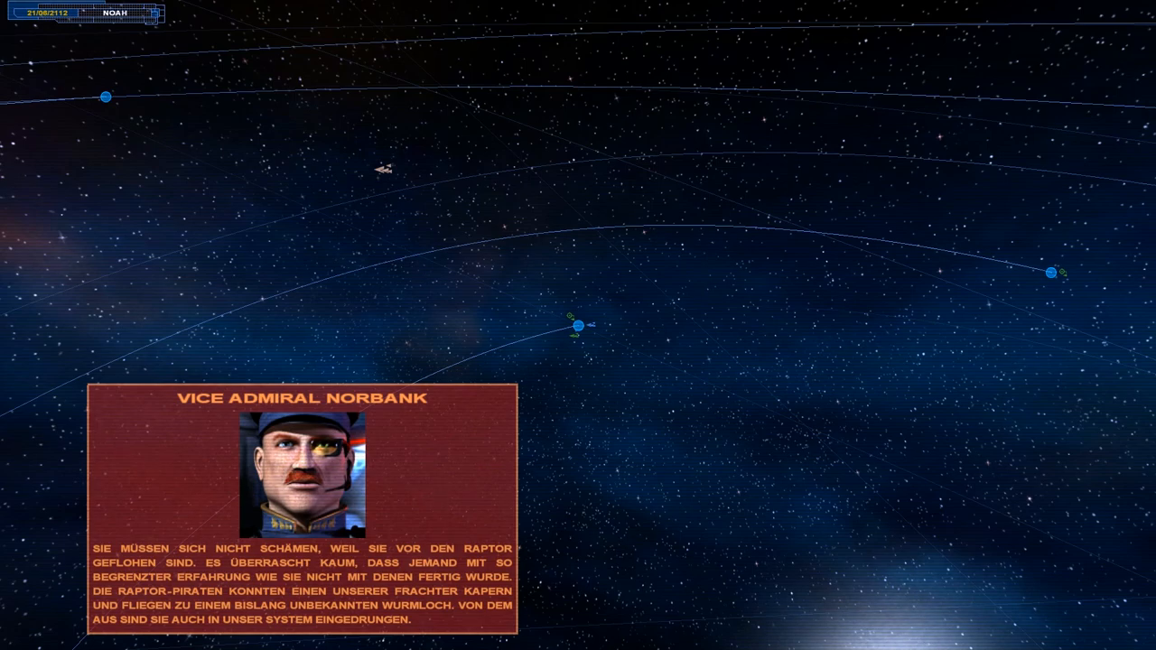
- Select the ship and dismiss Norbank's message to reach the tactical Noah map
left_click(391, 170)
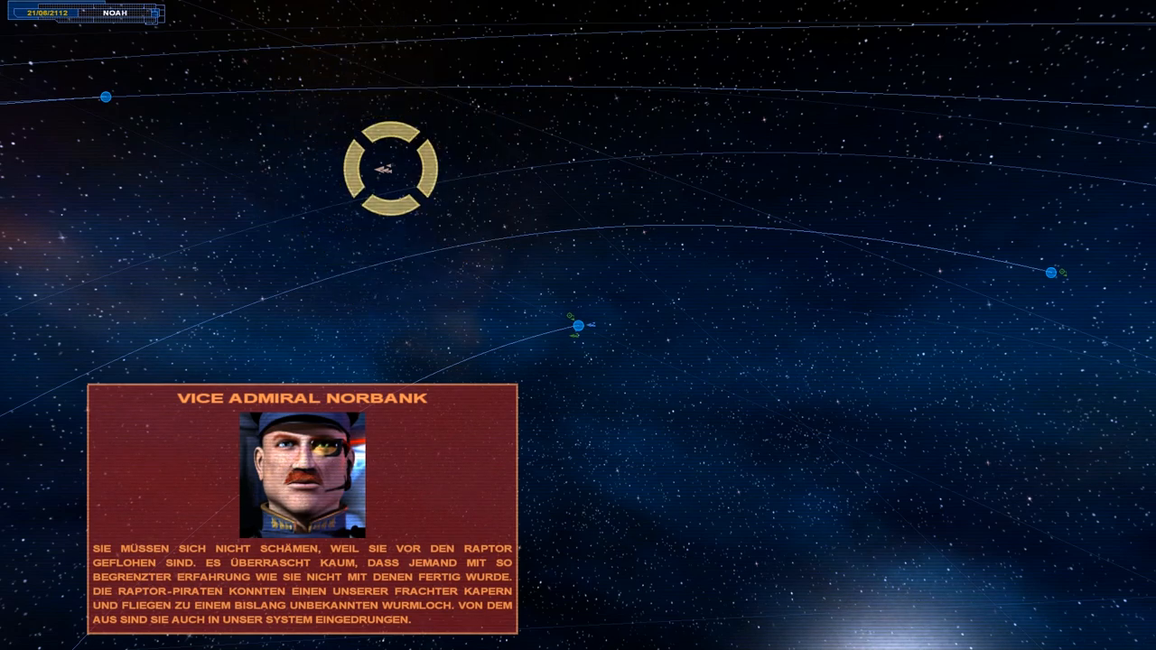
left_click(390, 169)
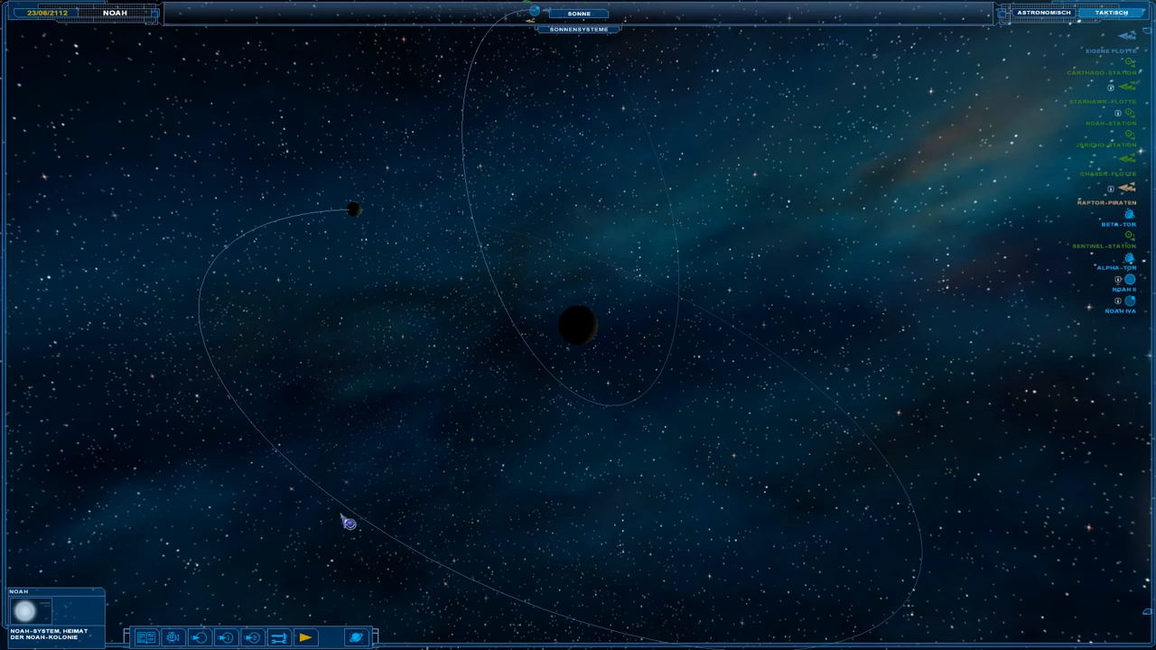
mouse_move(416, 473)
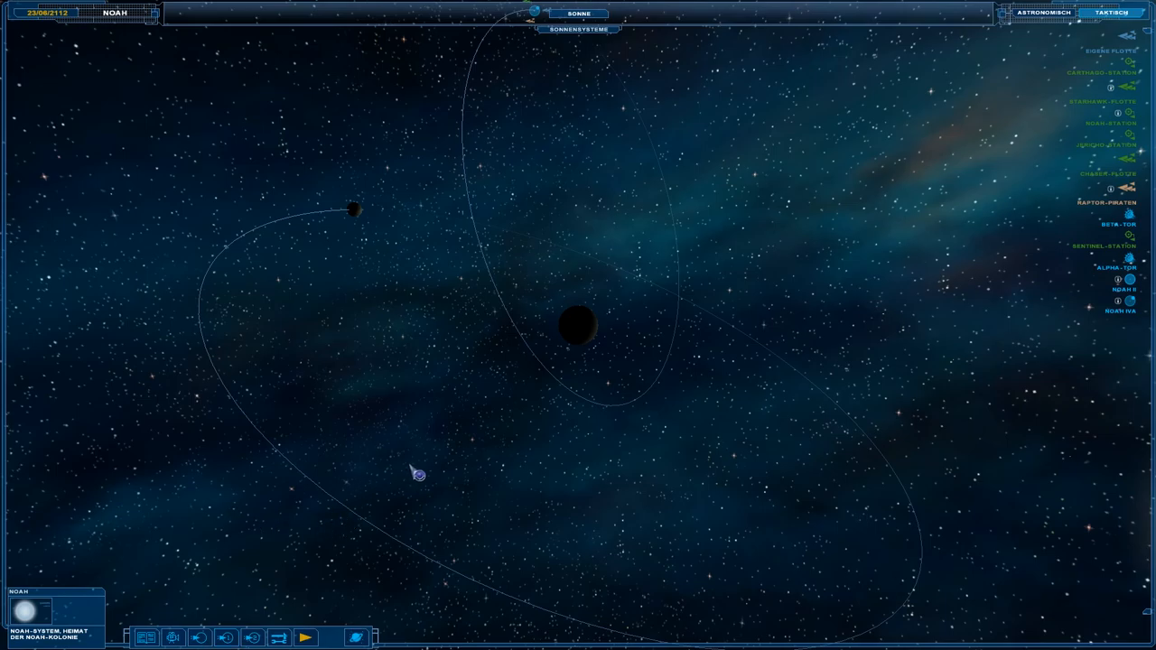
mouse_move(363, 468)
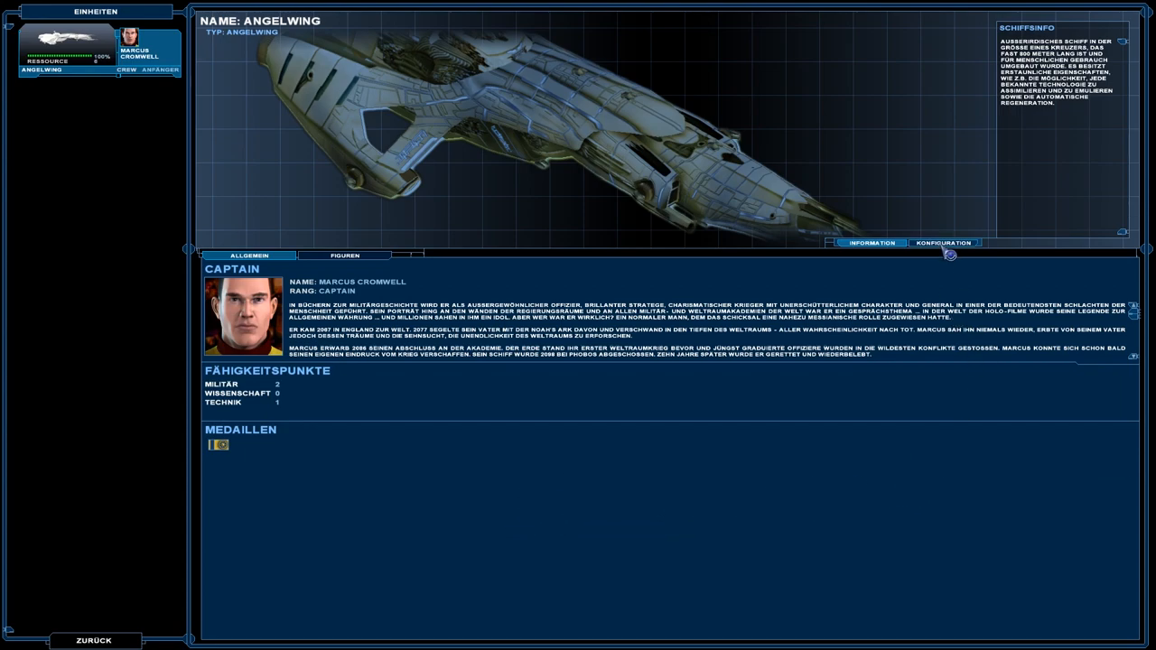
- Open the Angelwing's Konfiguration tab and browse the Lager list and slots 13–22
left_click(943, 242)
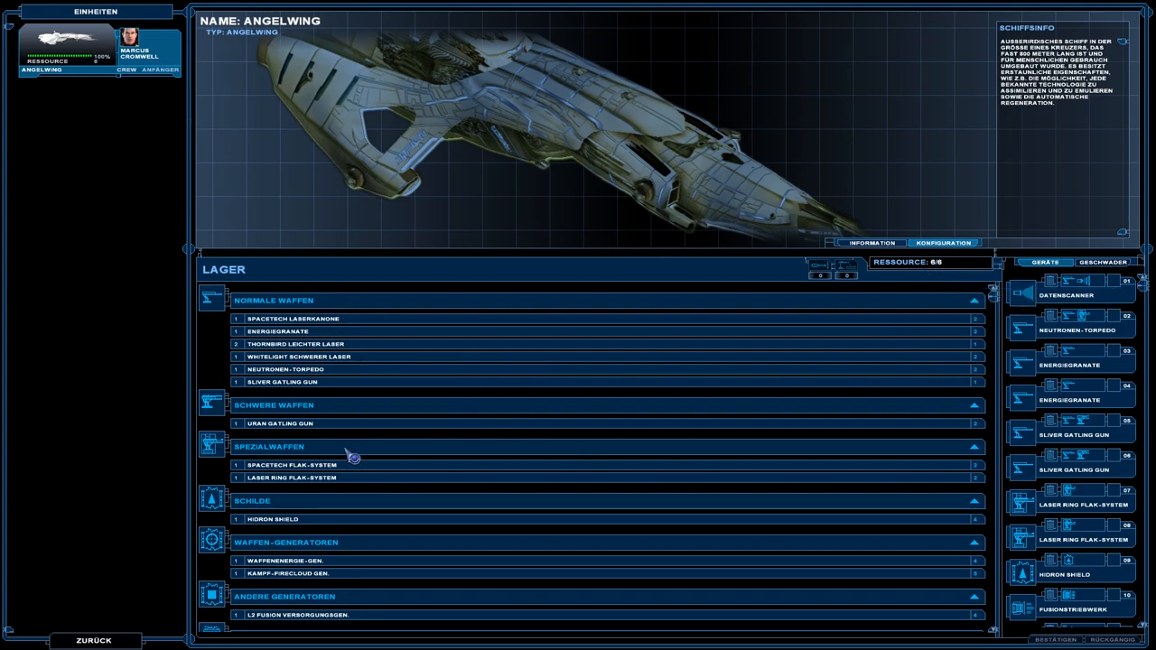
scroll("down", 3)
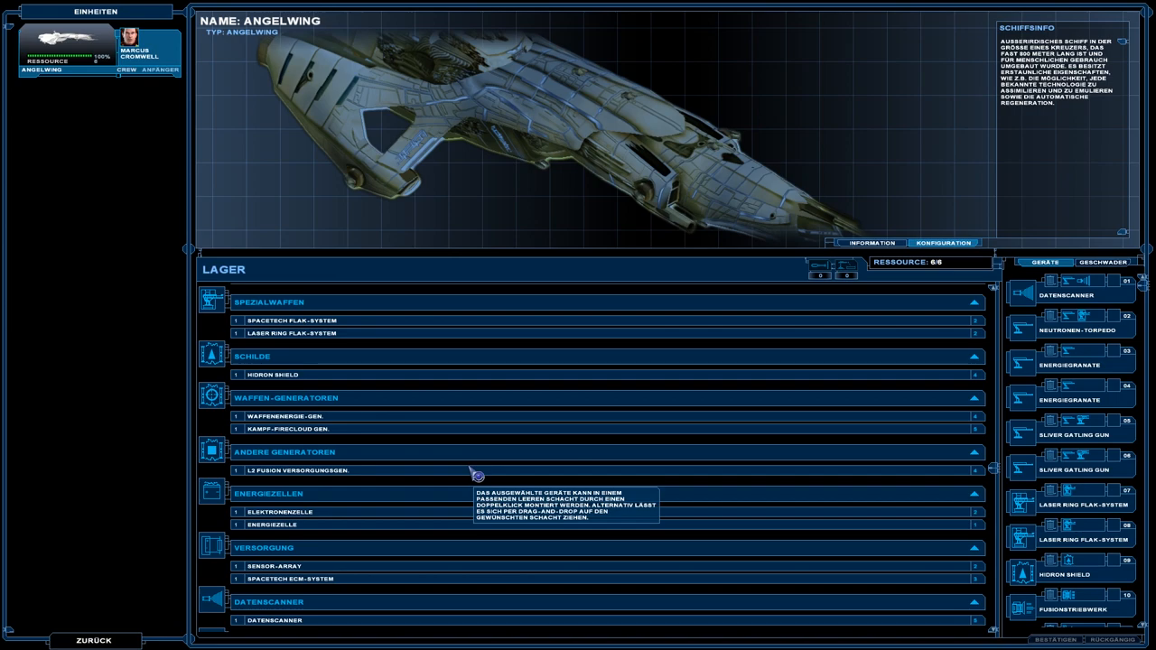
scroll("down", 3)
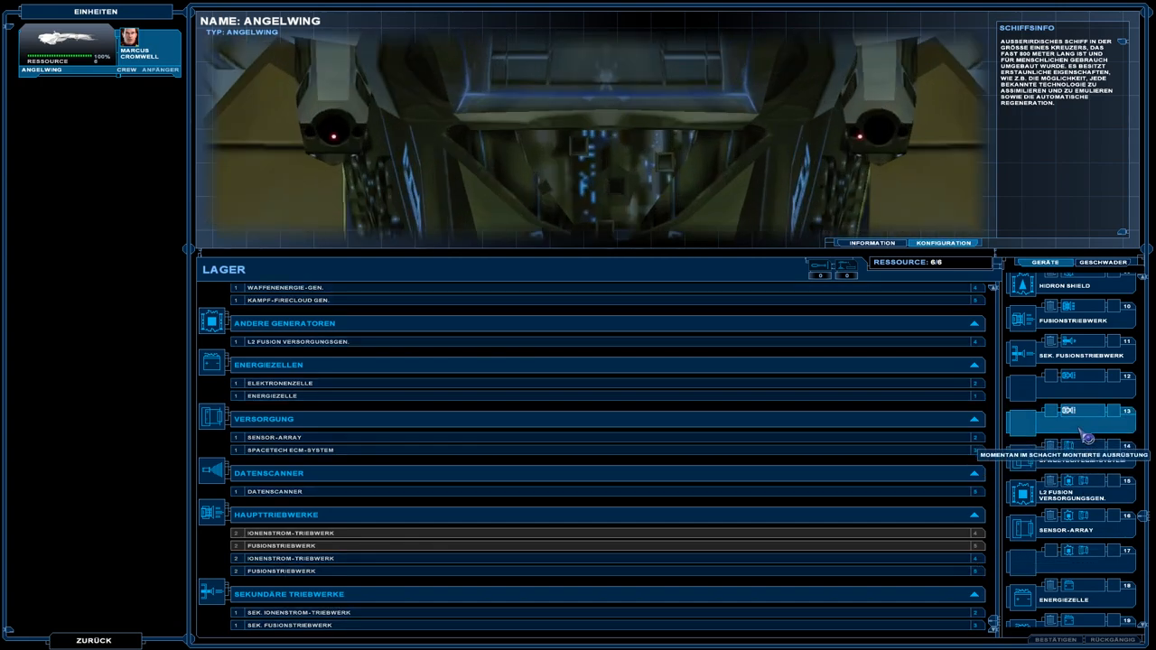
scroll("up", 3)
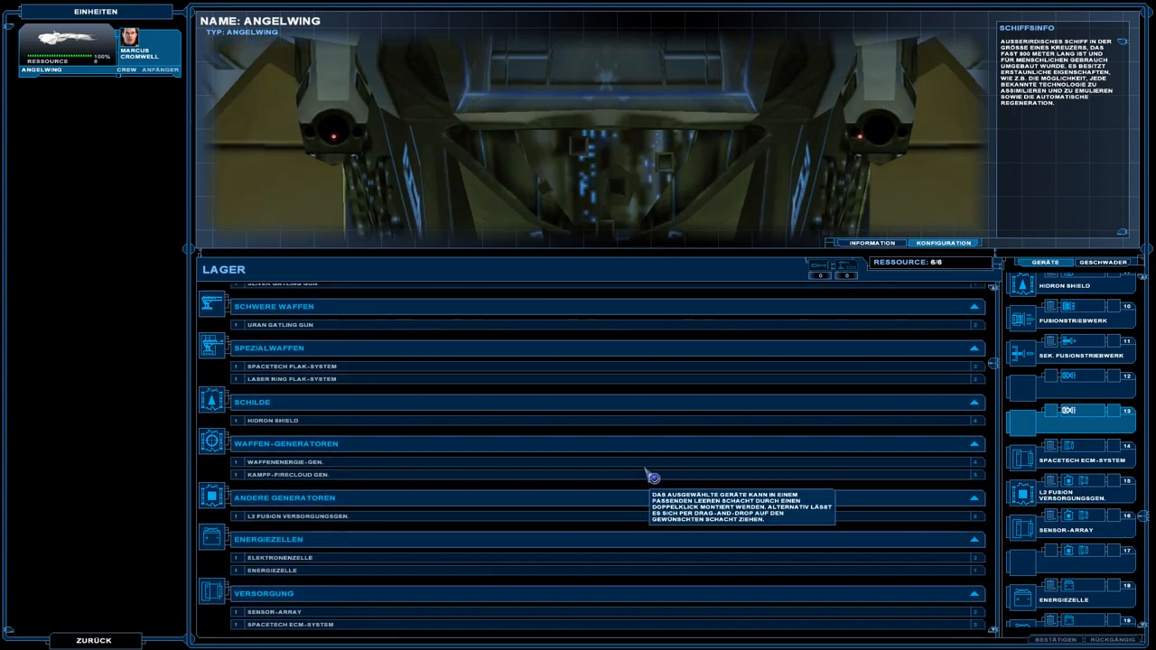
scroll("down", 3)
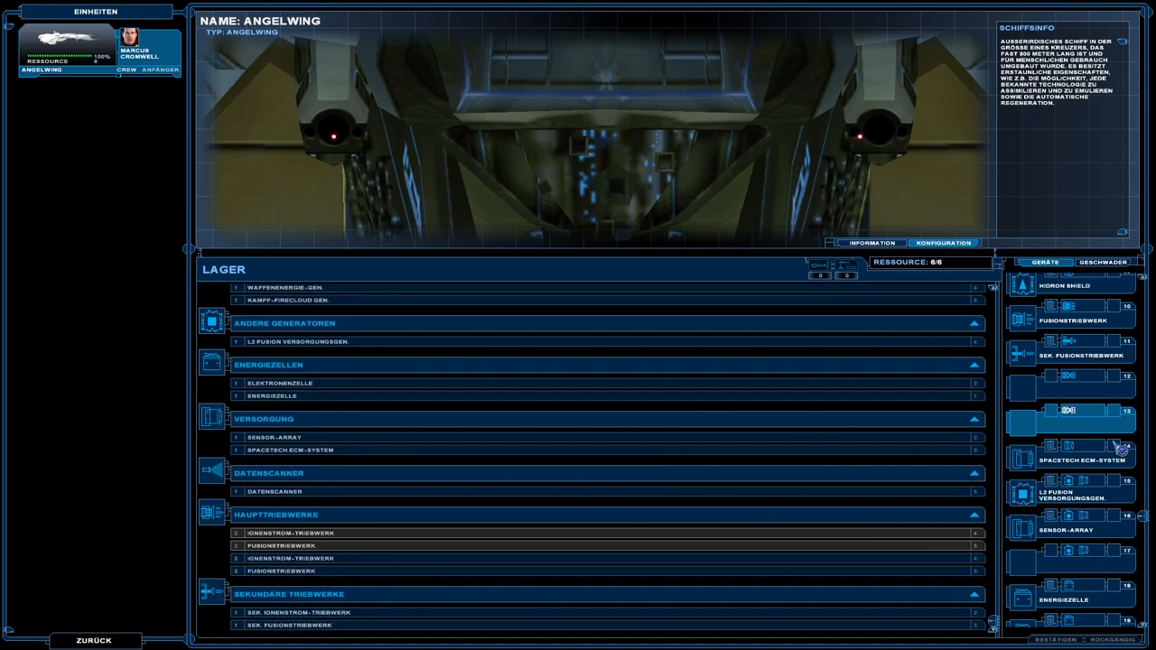
scroll("down", 3)
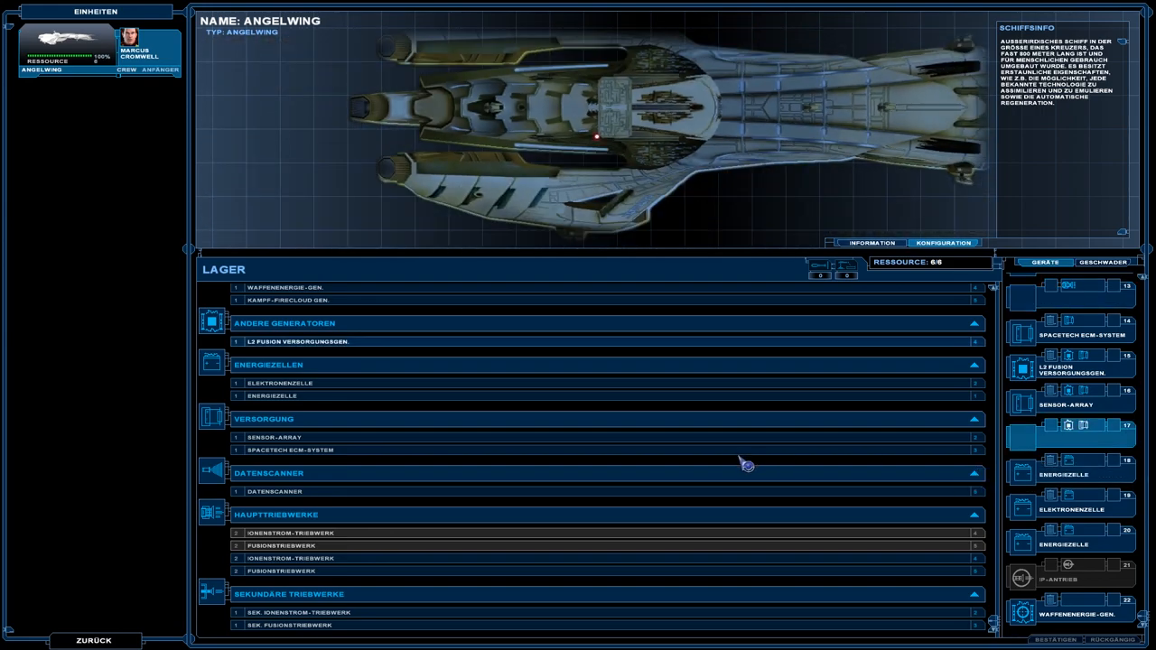
mouse_move(331, 352)
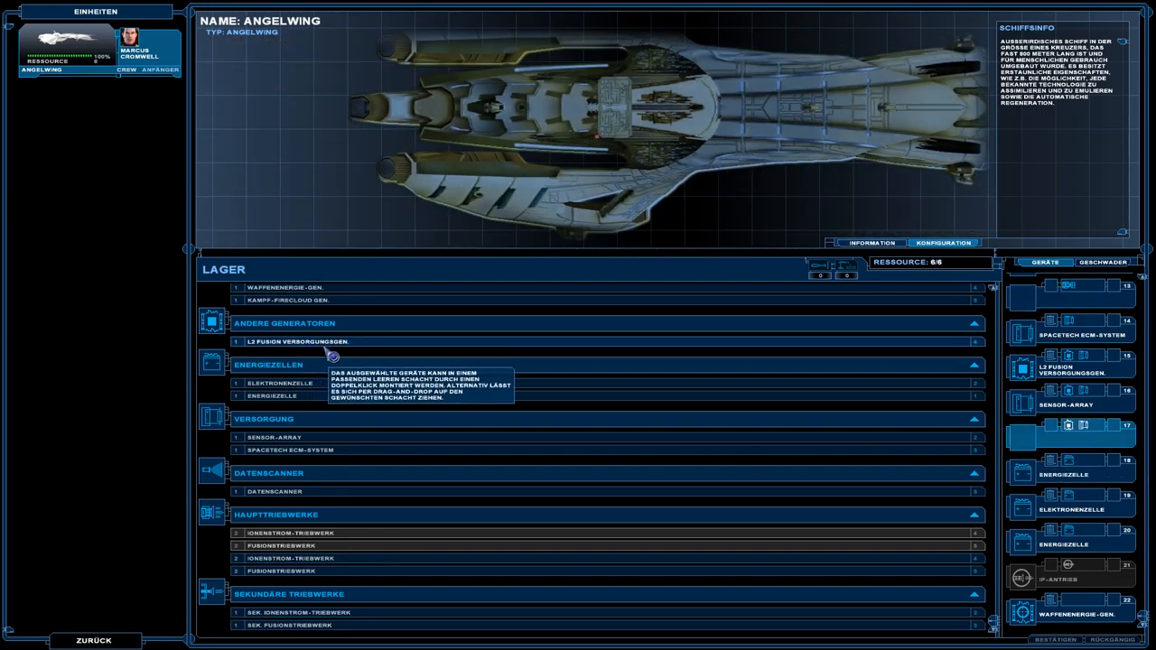
- Replace the mounted energy cell with electron cells in two slots
left_click(1070, 473)
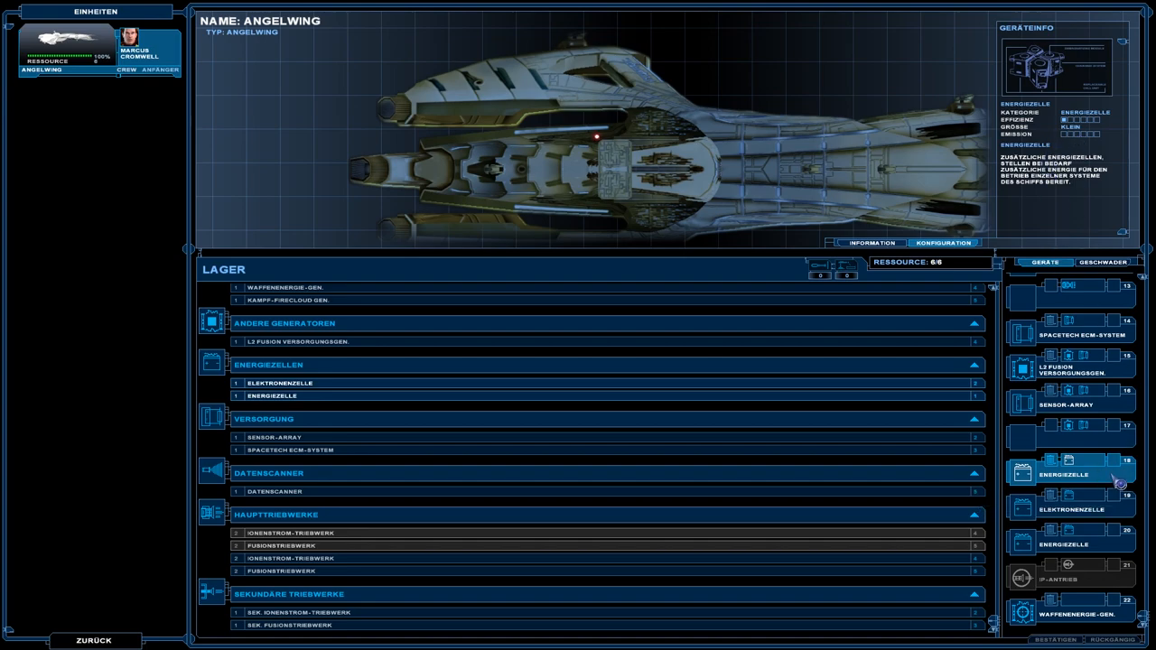
left_click(1070, 509)
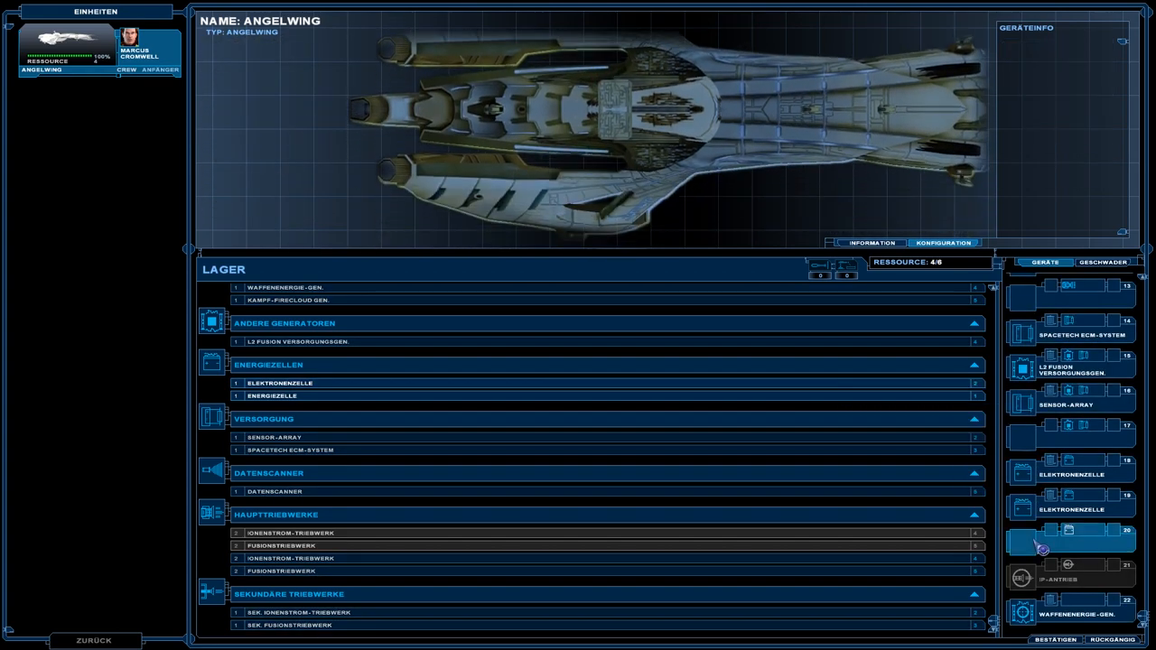
left_click(1071, 545)
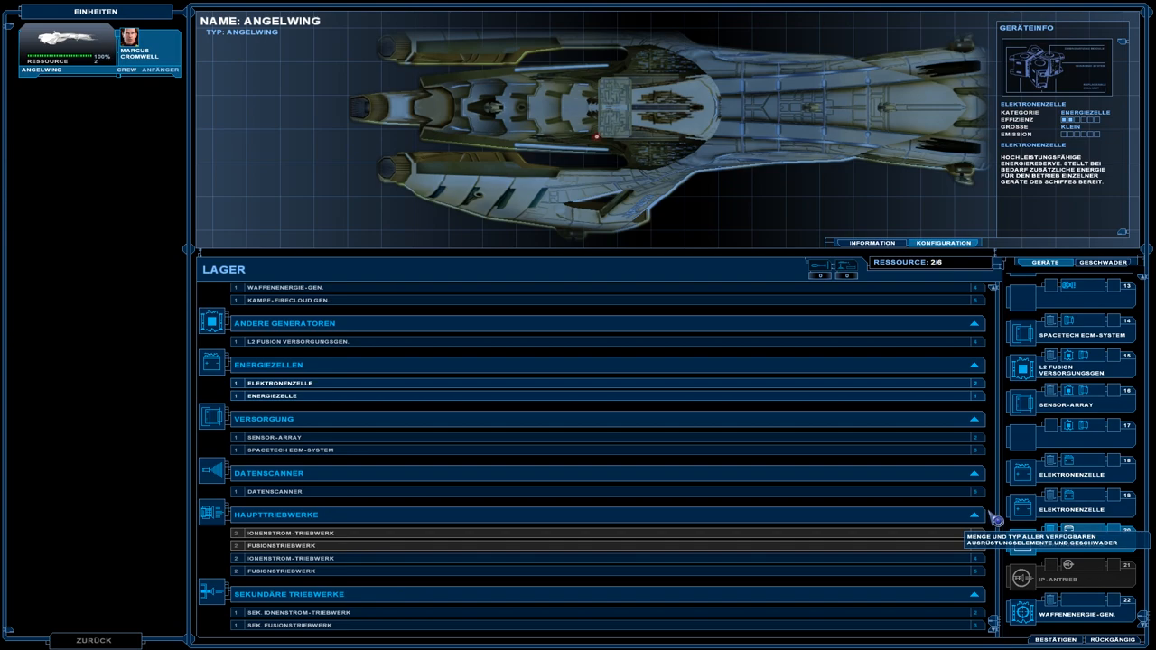
- Review the slot list, including the data scanner, and confirm the layout with Bestätigen
scroll("up", 3)
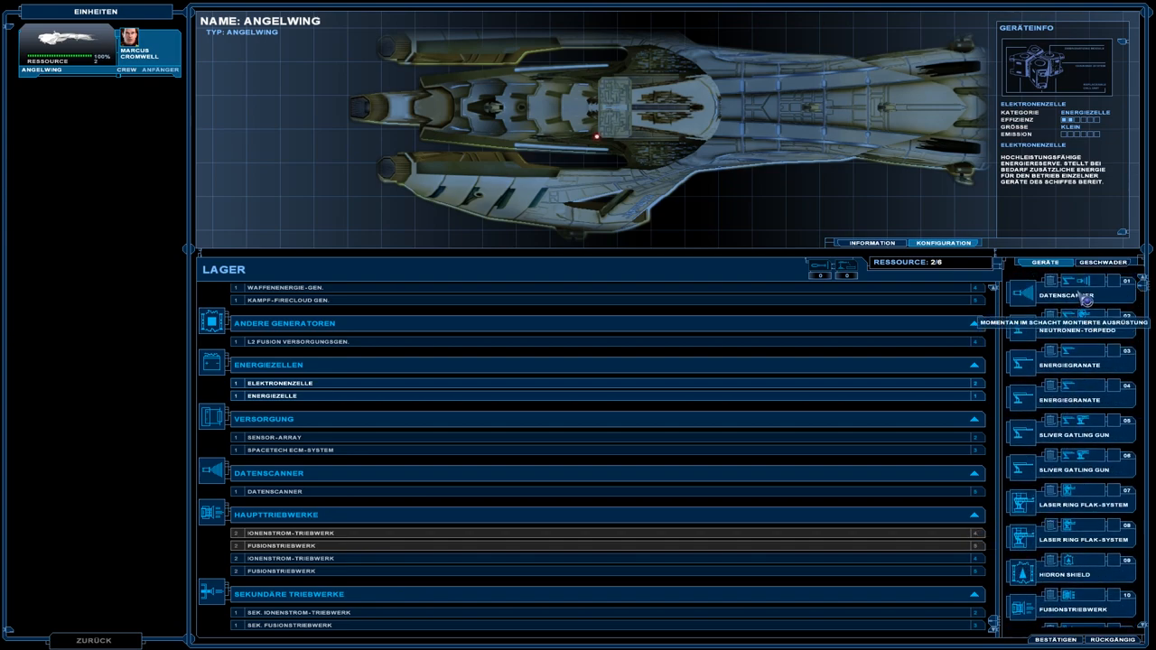
left_click(1070, 295)
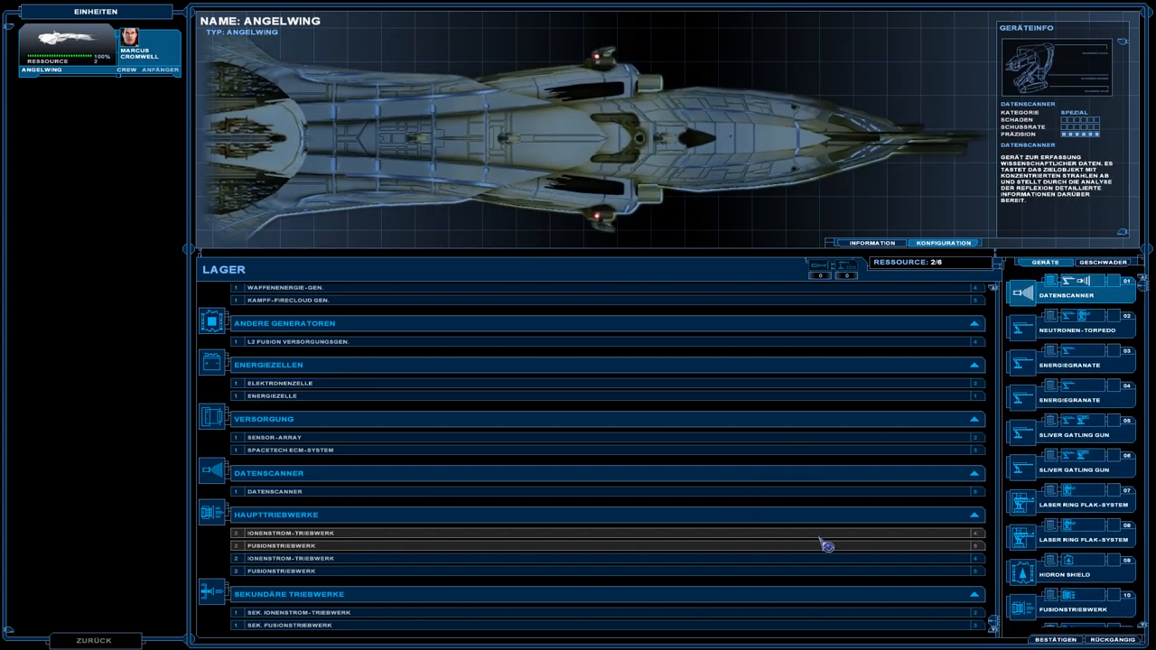
scroll("up", 3)
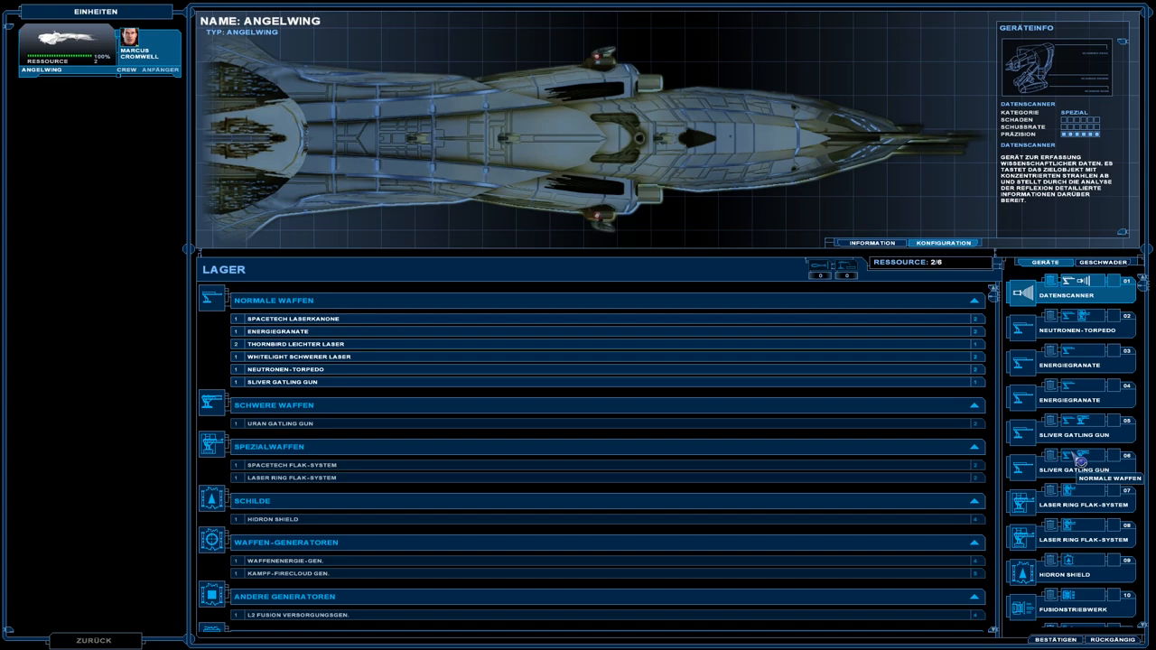
scroll("down", 3)
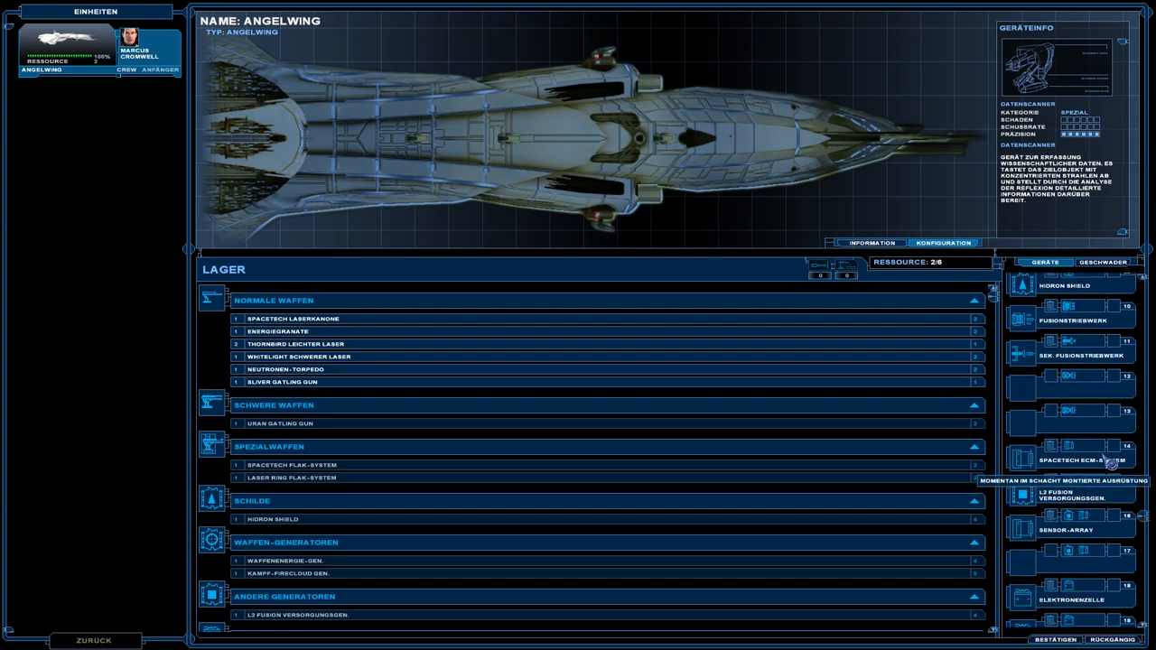
scroll("down", 3)
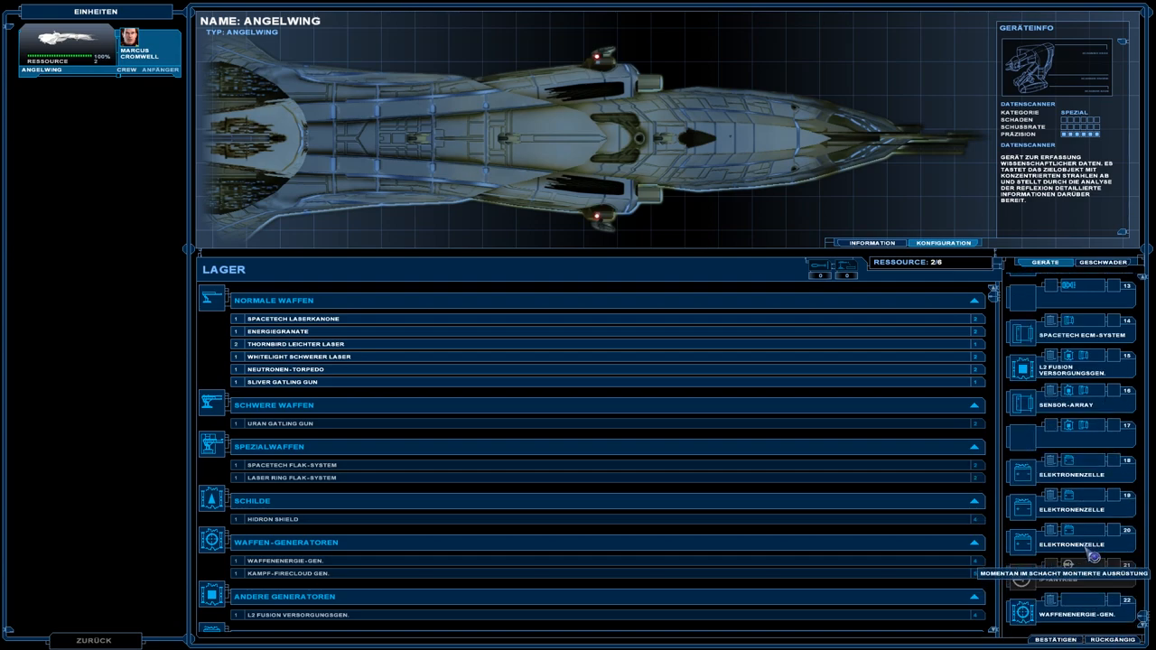
scroll("up", 3)
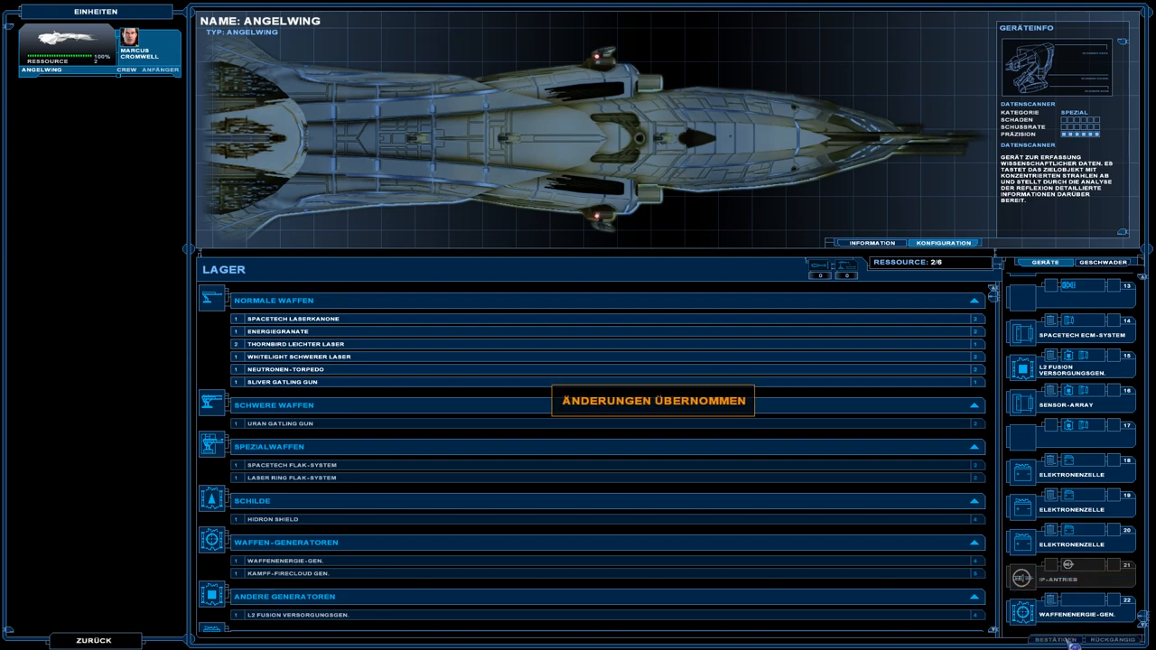
left_click(91, 641)
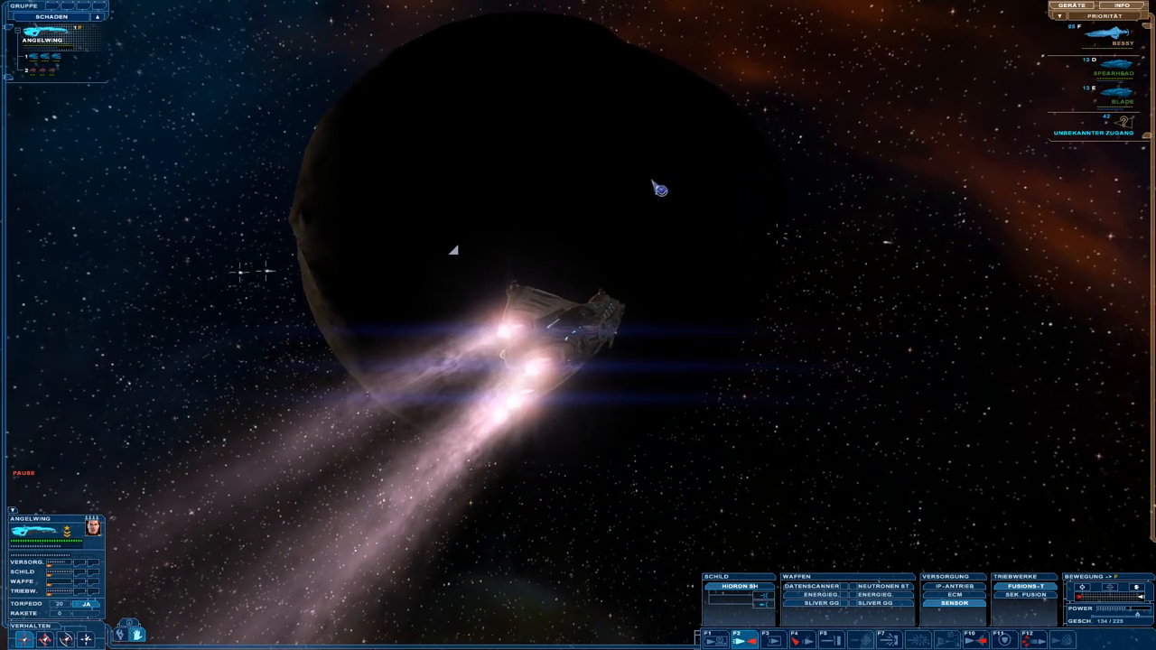
mouse_move(1009, 119)
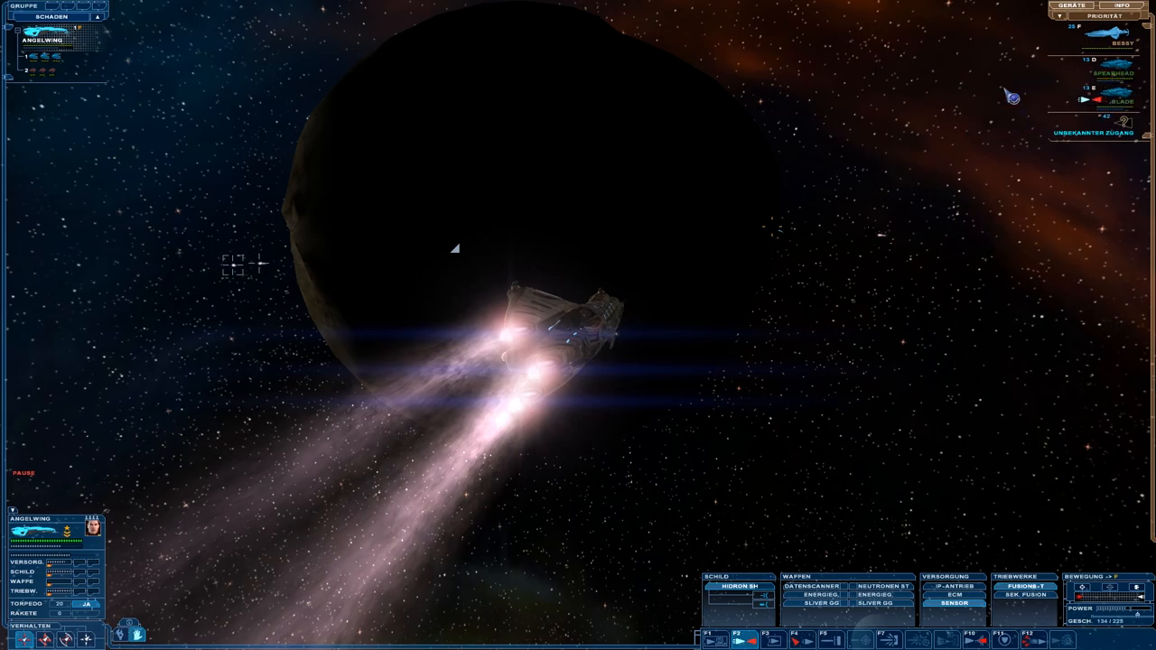
mouse_move(1073, 273)
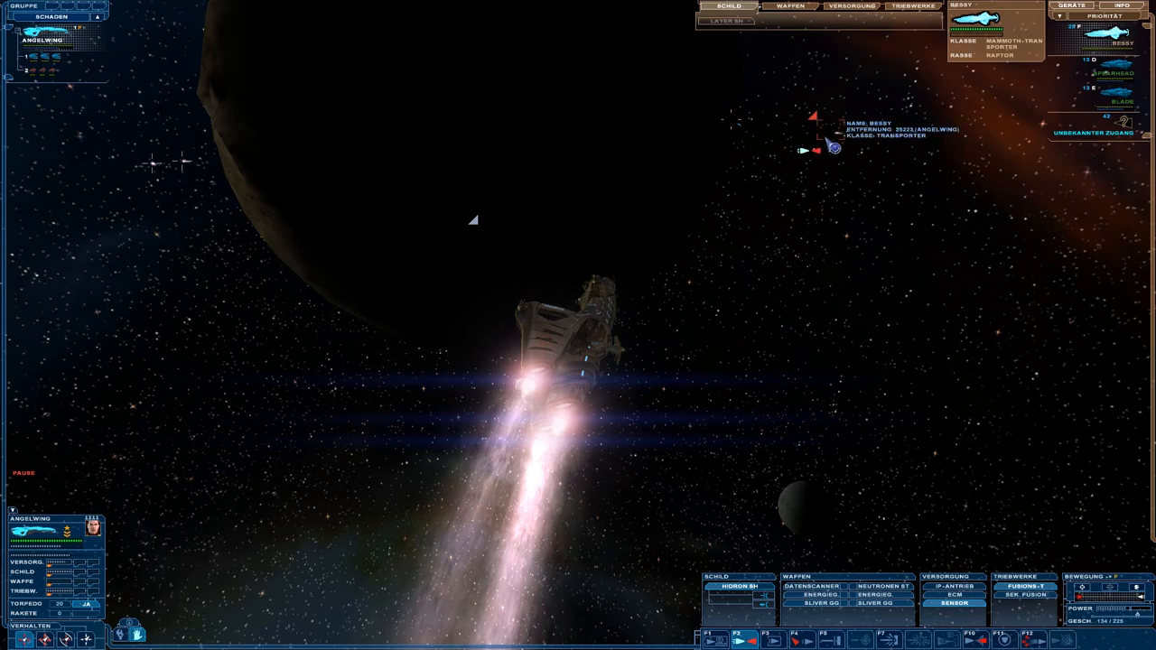
mouse_move(823, 366)
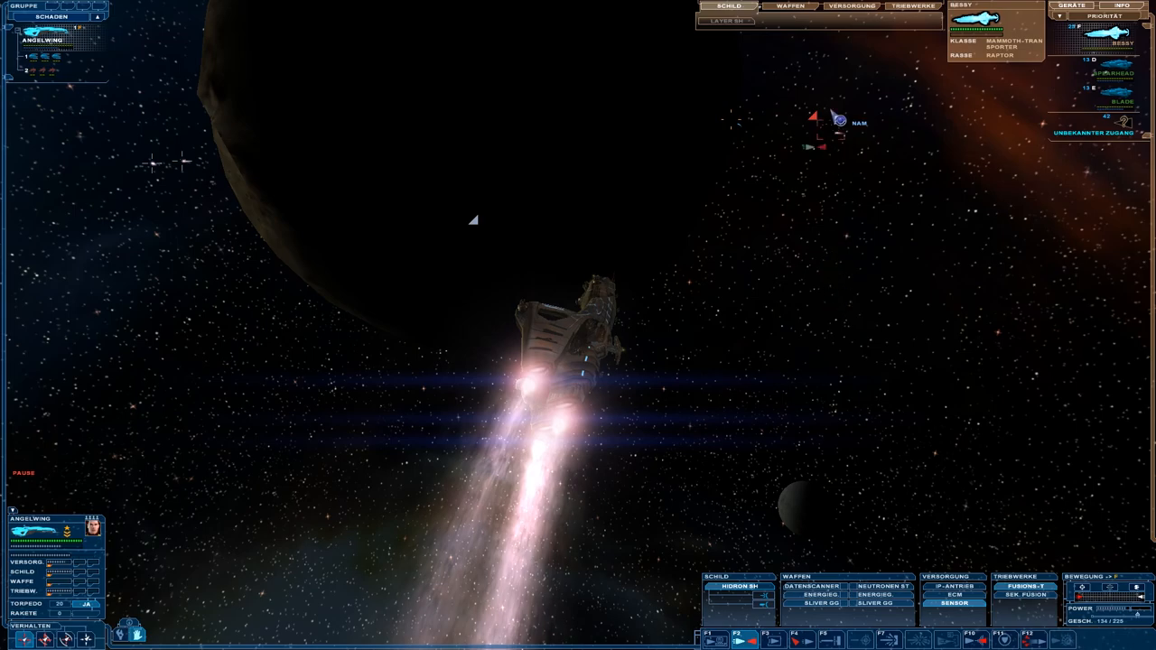
- Show the Triebwerke engine systems of the targeted transport Bessy
left_click(911, 7)
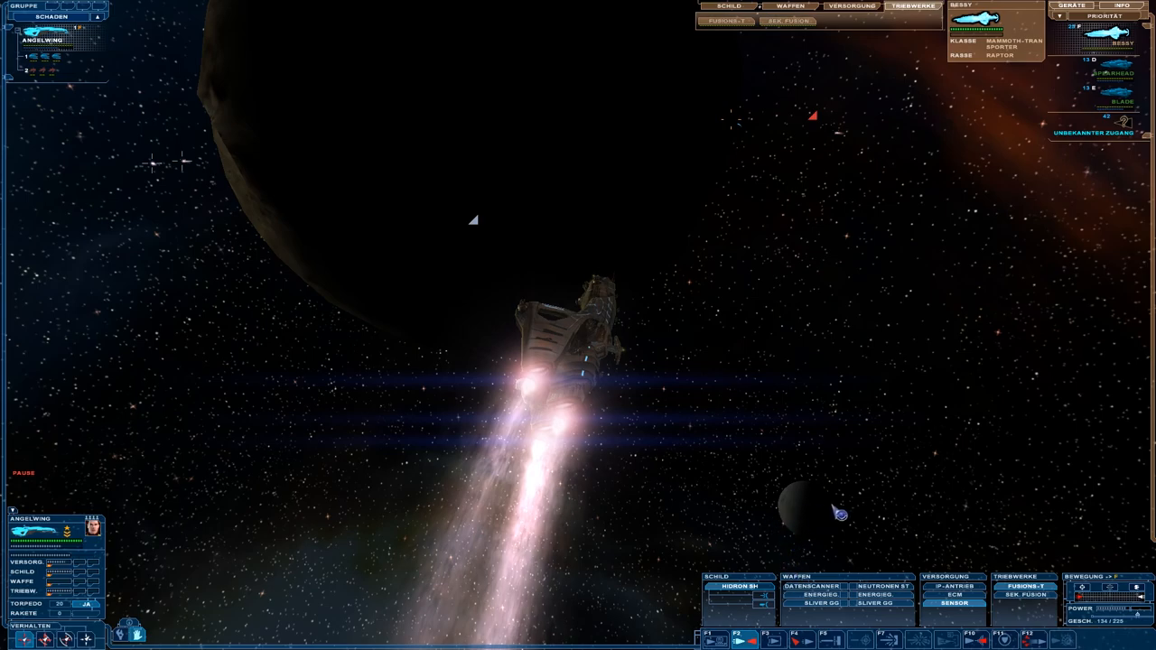
mouse_move(866, 473)
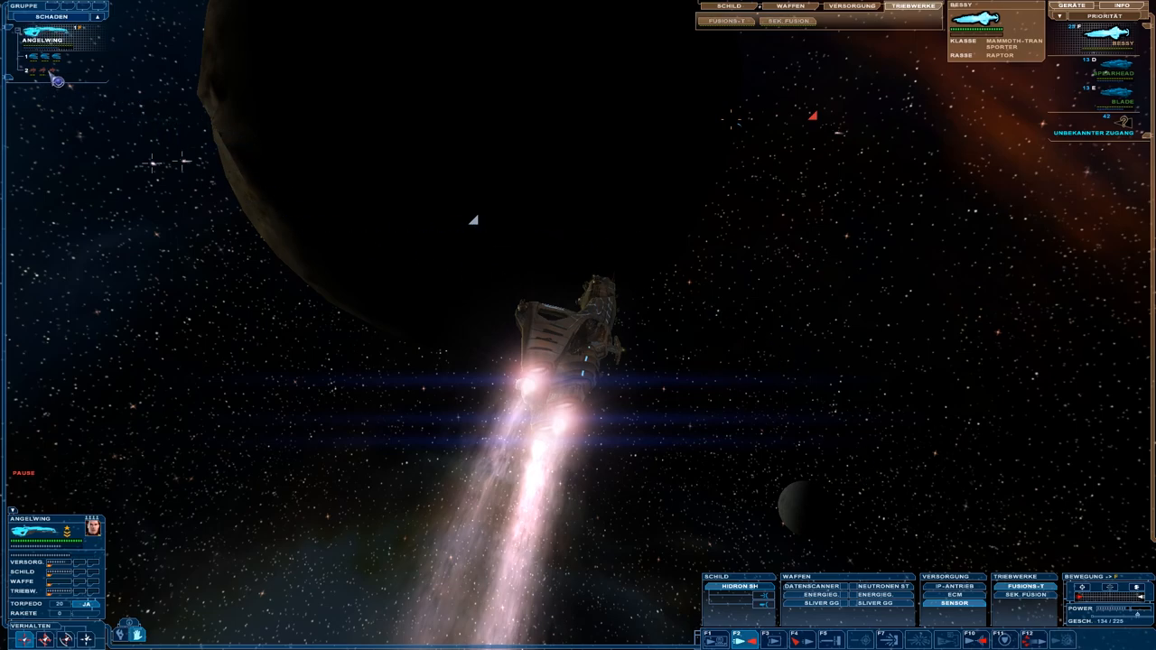
mouse_move(56, 80)
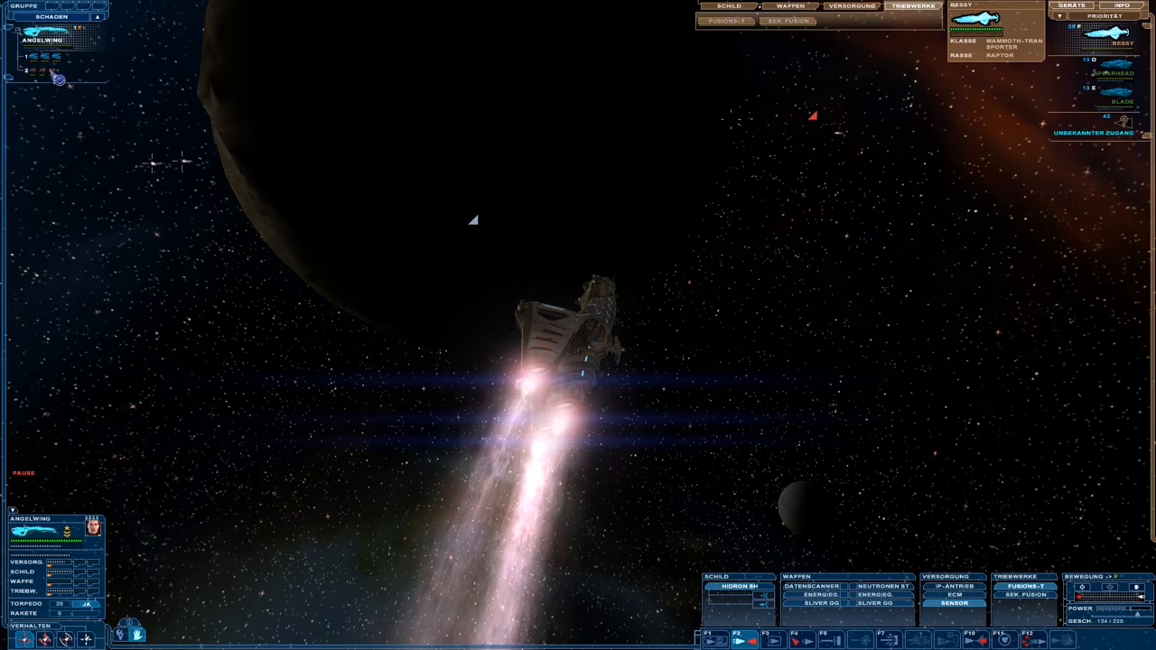
mouse_move(57, 80)
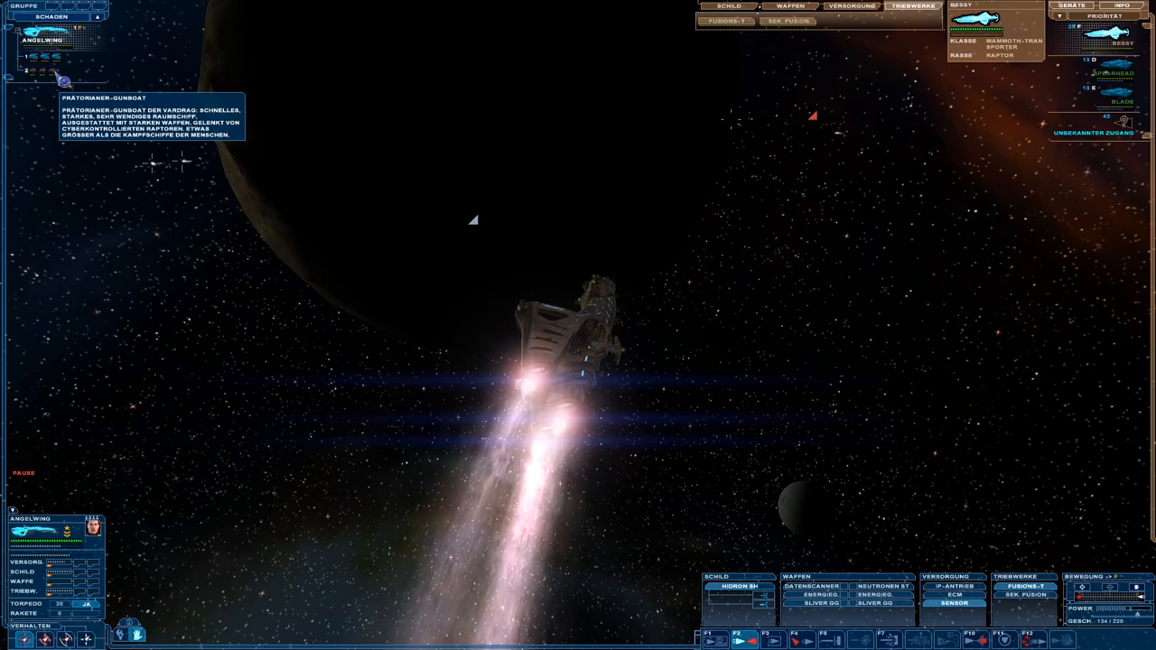
mouse_move(696, 177)
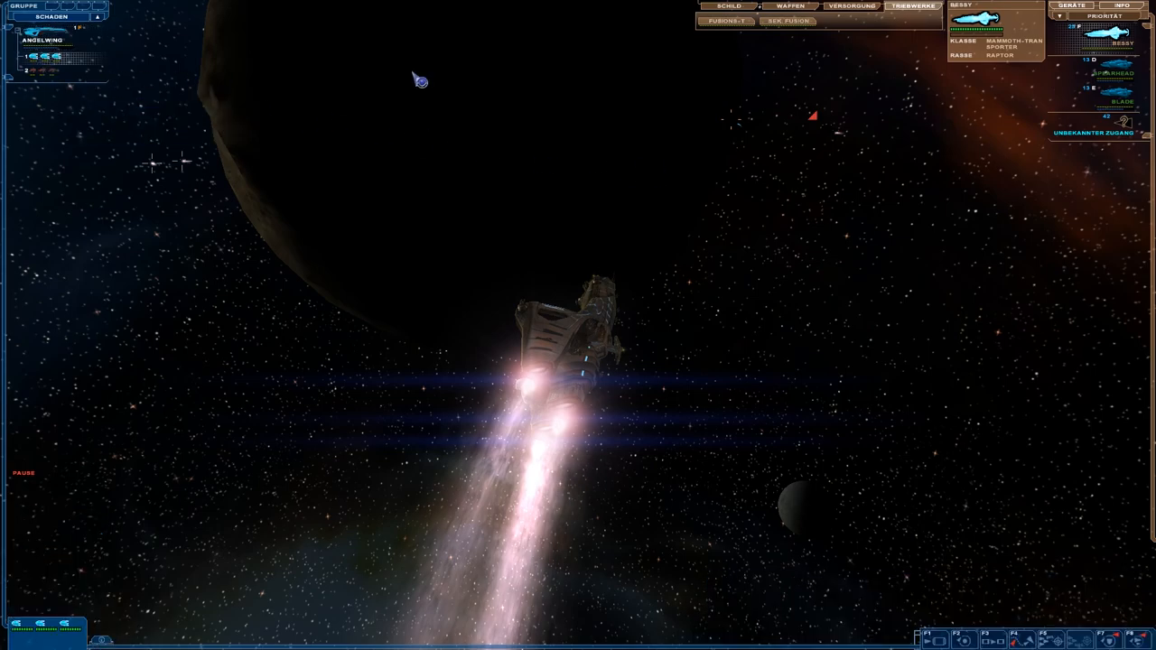
mouse_move(996, 71)
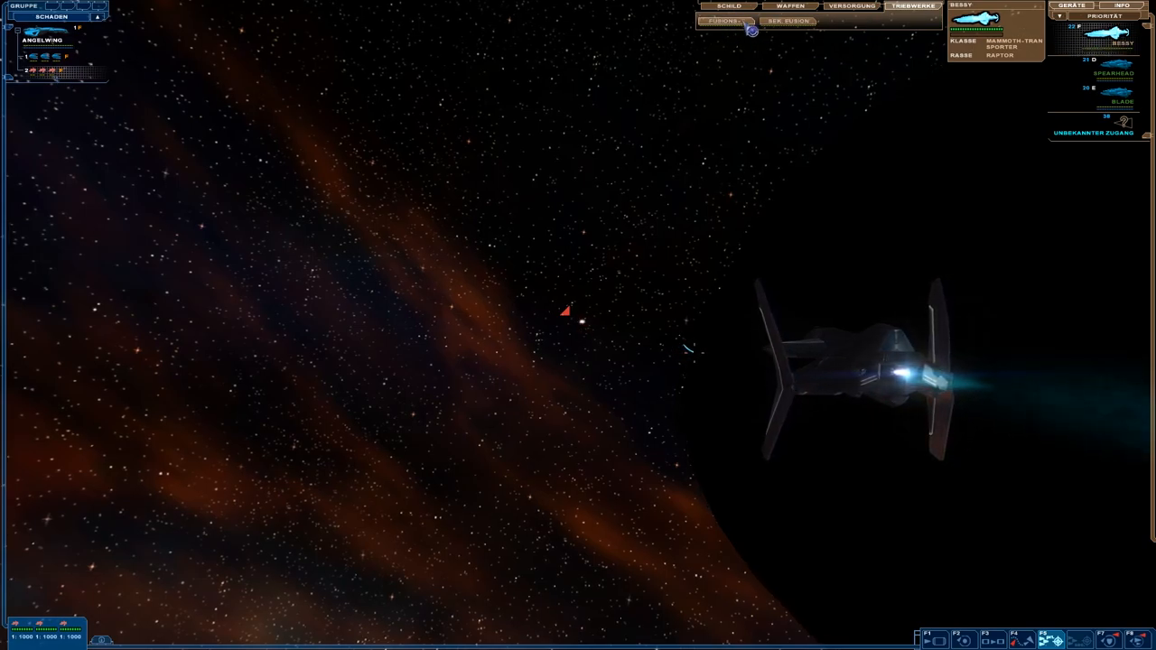
mouse_move(849, 104)
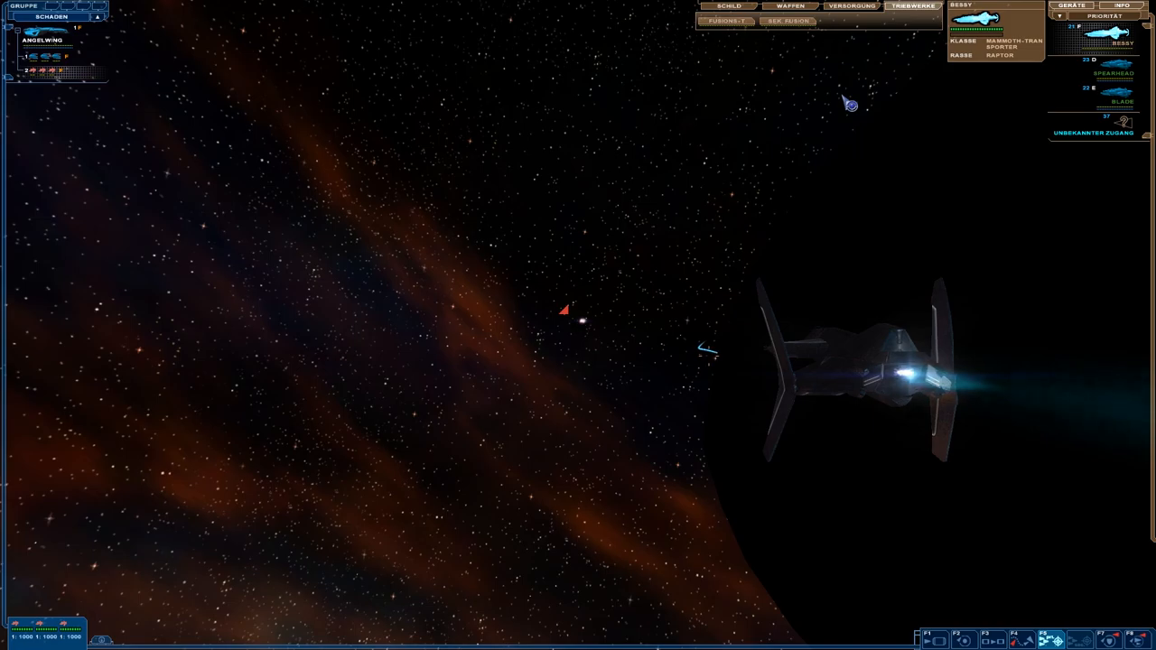
mouse_move(793, 158)
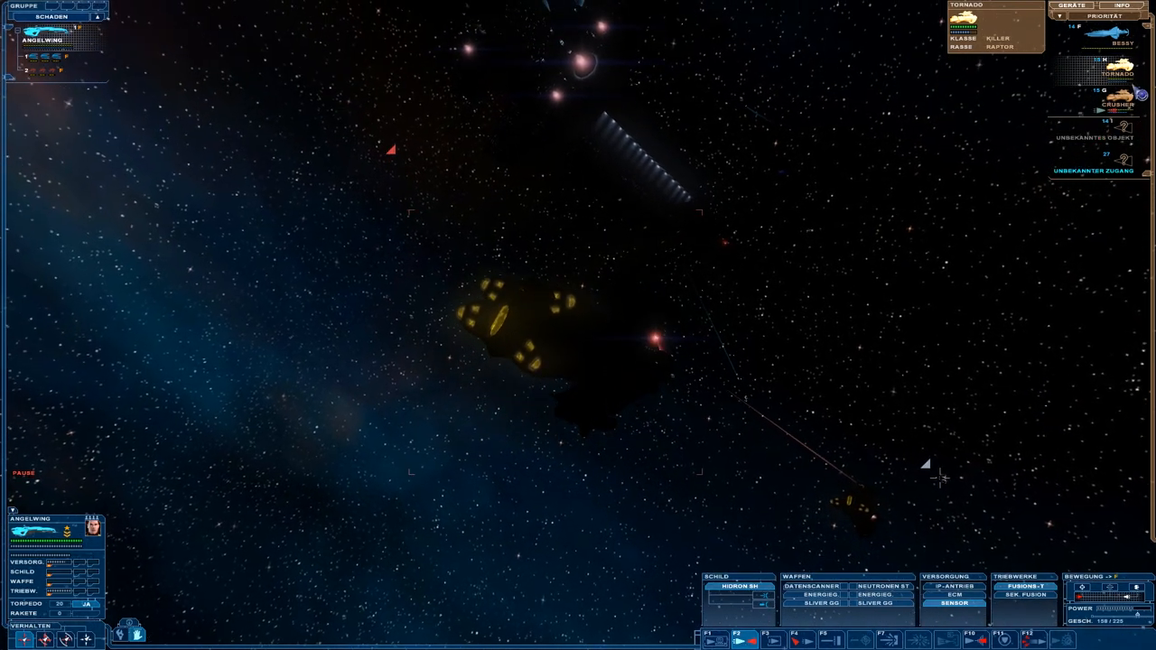
mouse_move(872, 320)
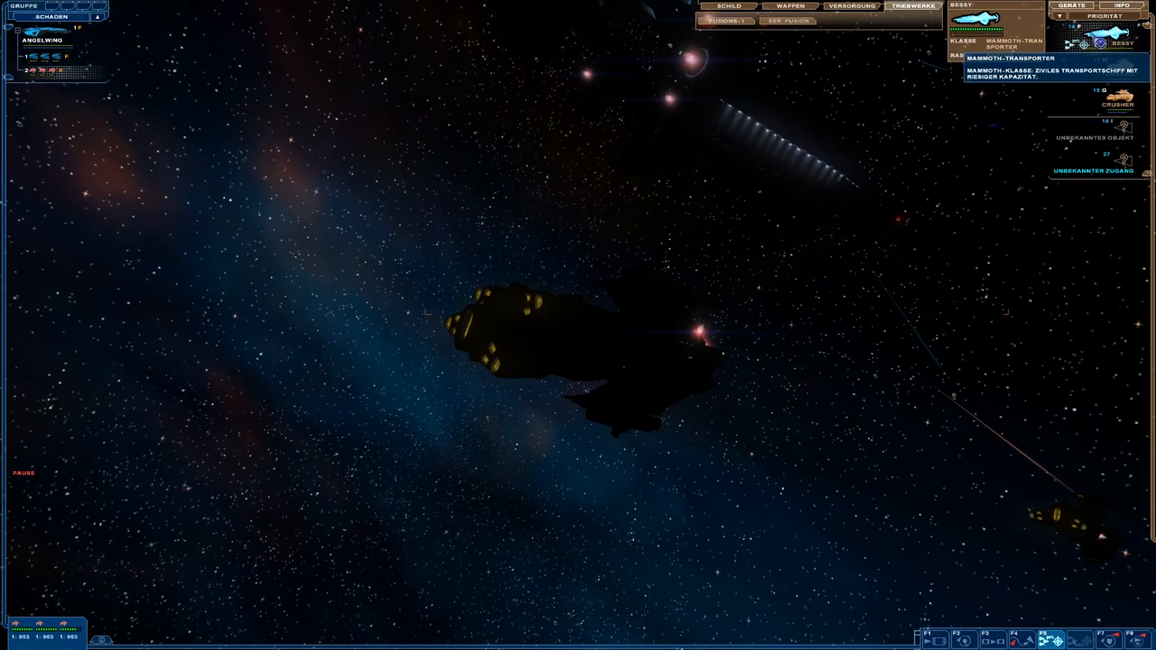
mouse_move(859, 171)
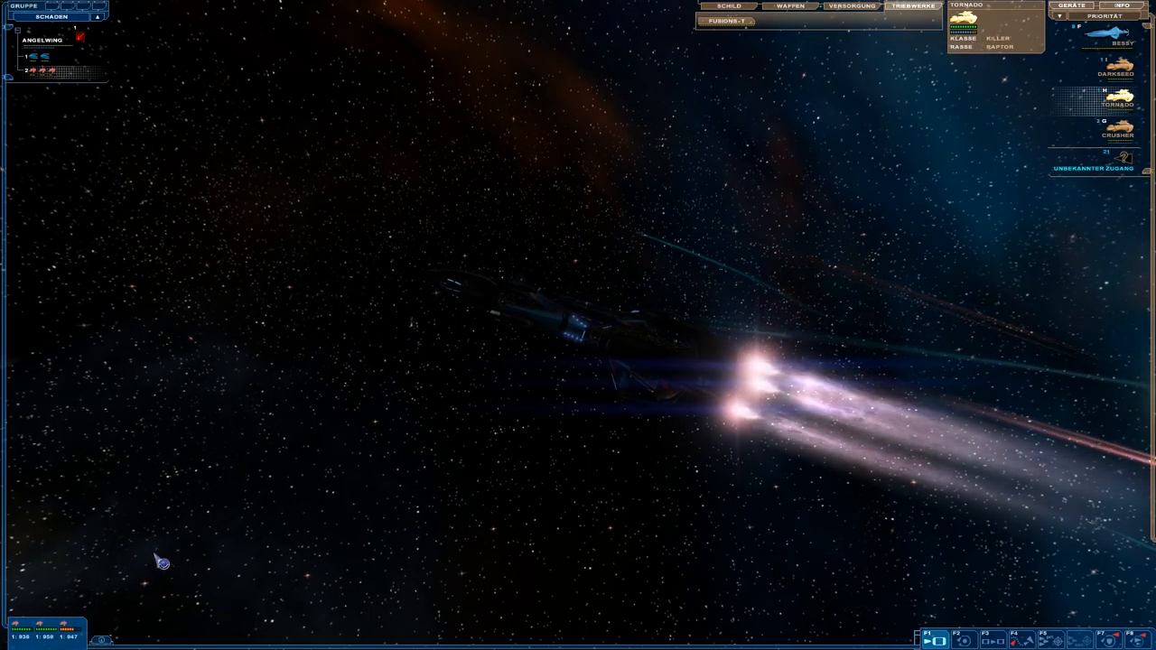
mouse_move(161, 112)
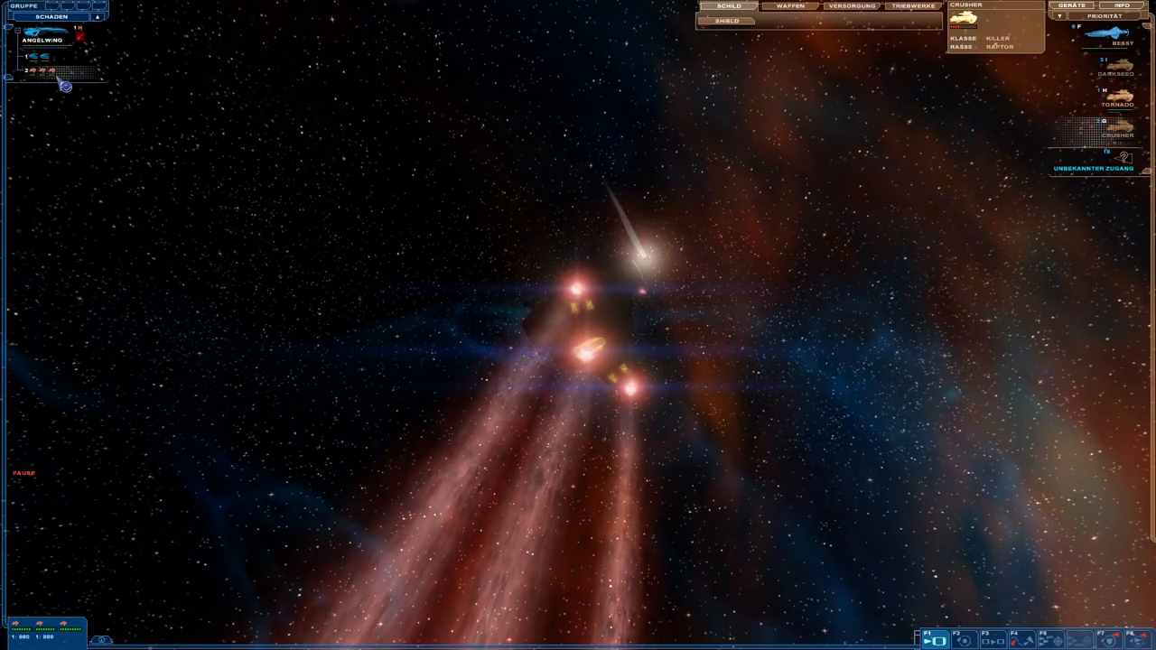
mouse_move(1029, 167)
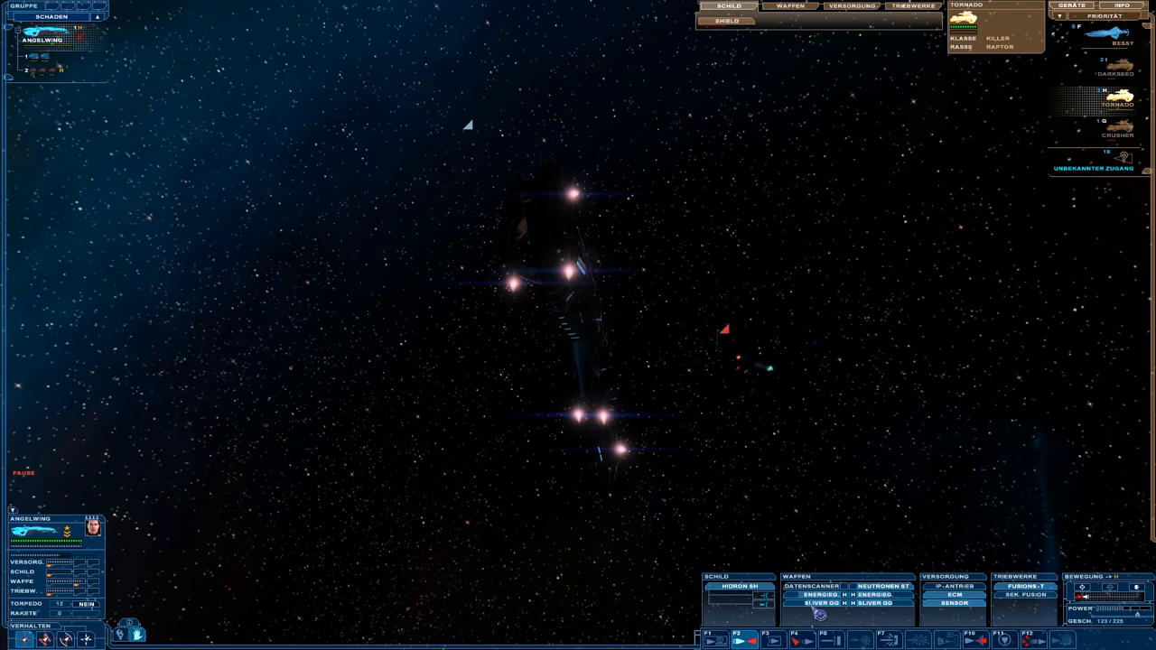
mouse_move(407, 517)
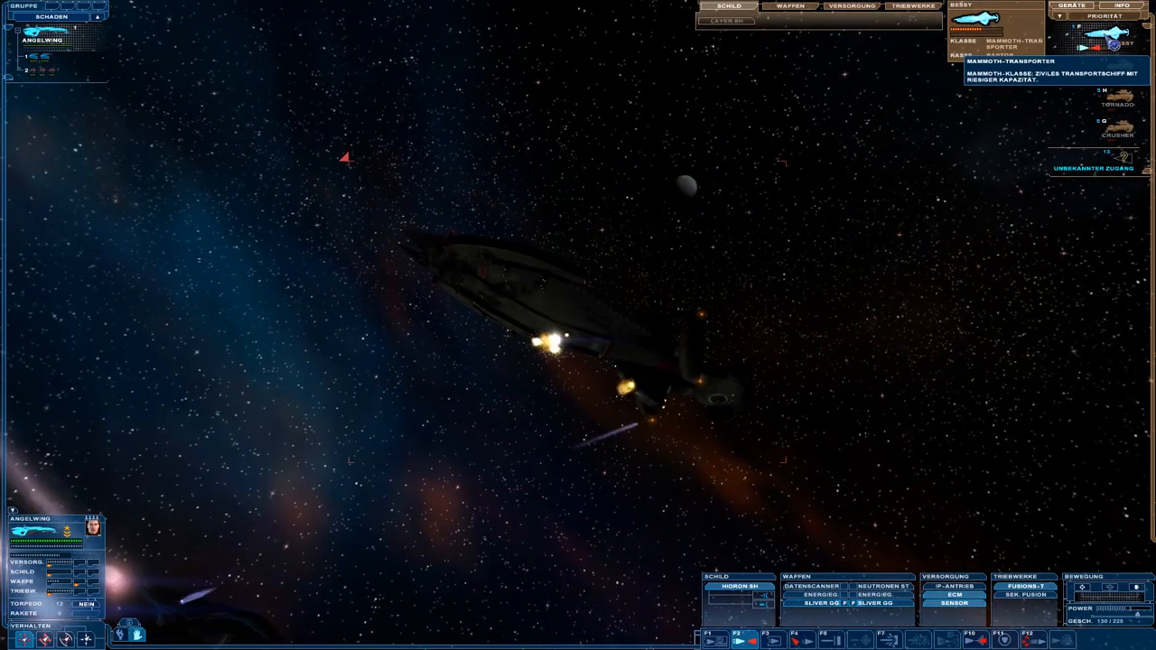
- Select Bessy in the target list to view its Mammoth transporter details
left_click(851, 6)
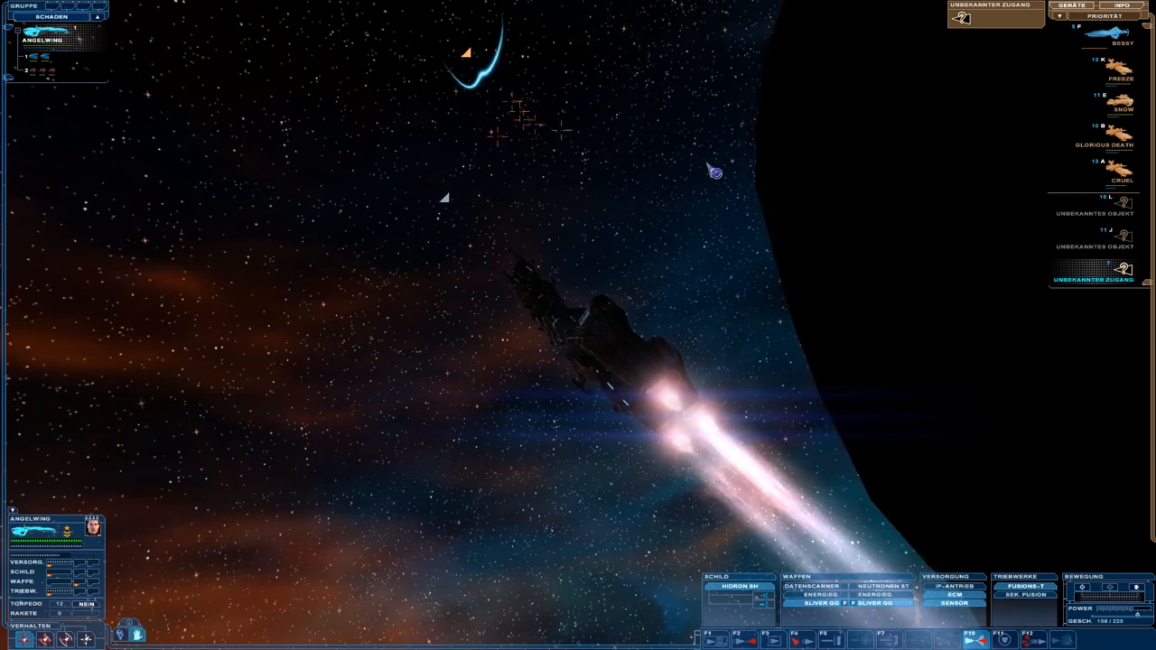
mouse_move(739, 233)
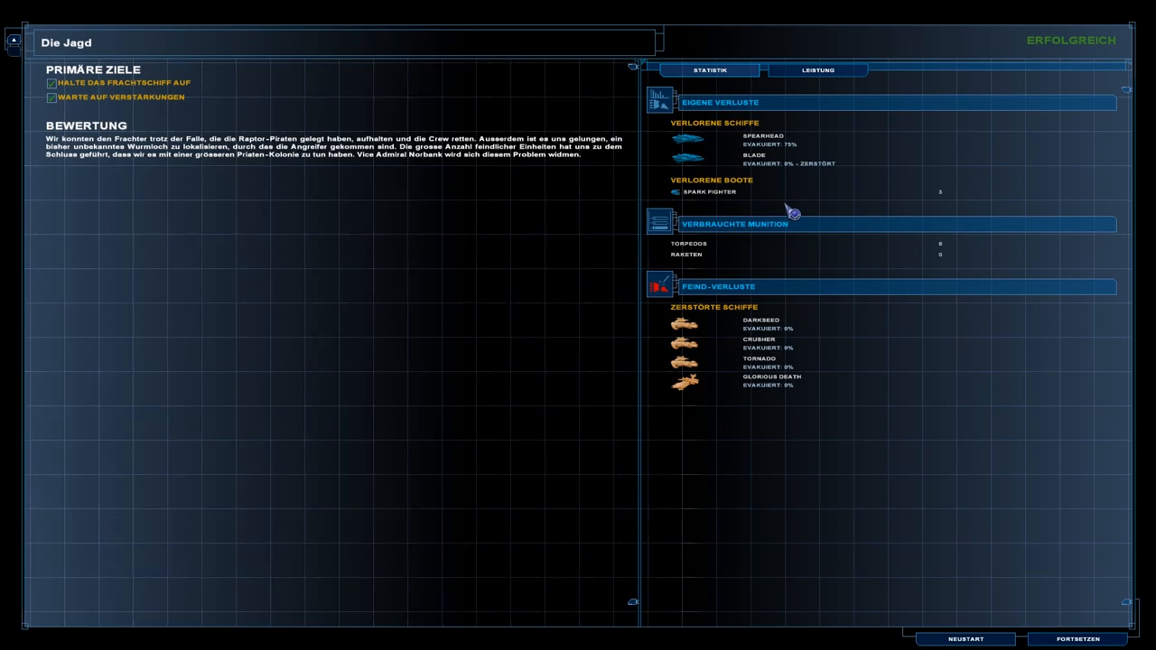
mouse_move(99, 177)
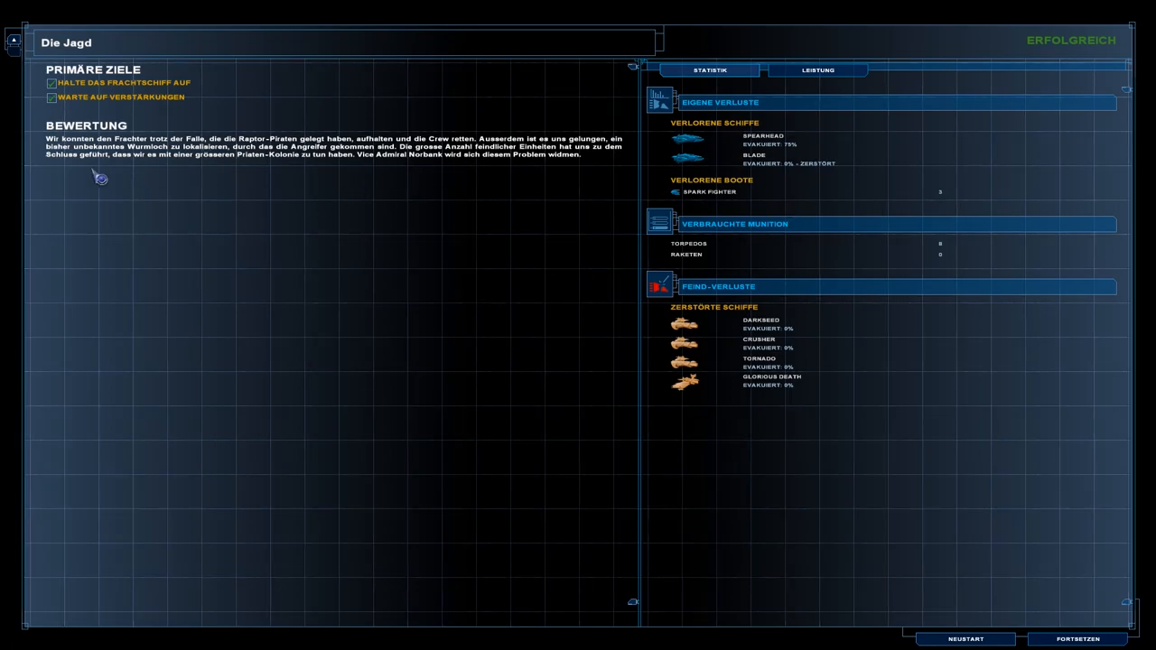
mouse_move(327, 283)
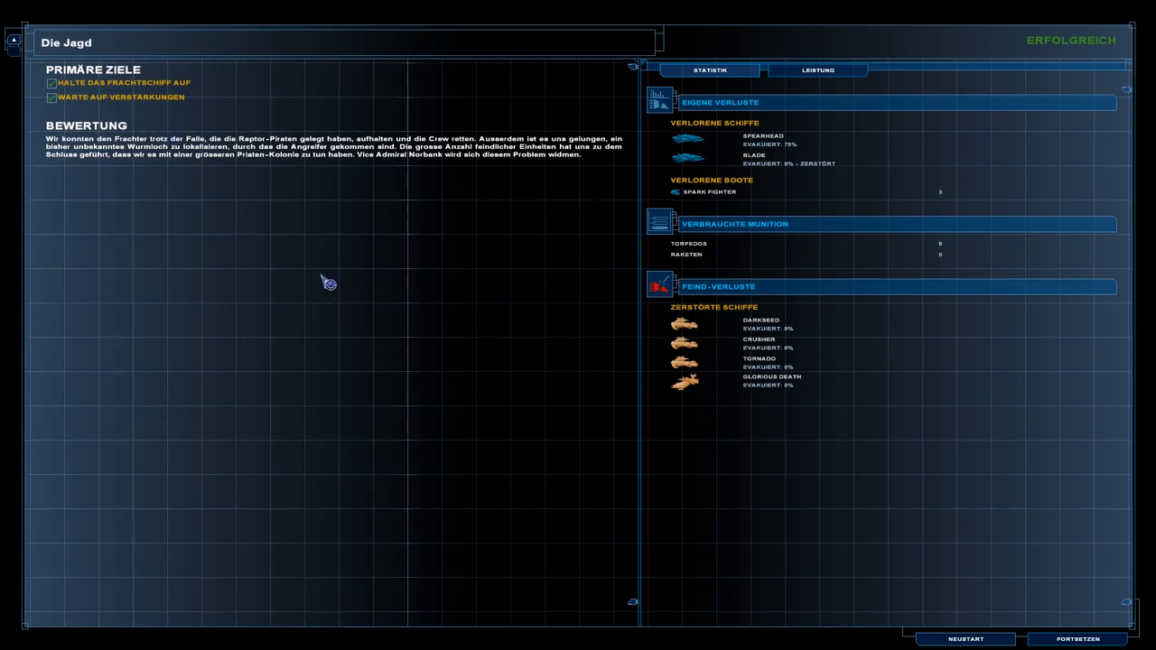
mouse_move(155, 237)
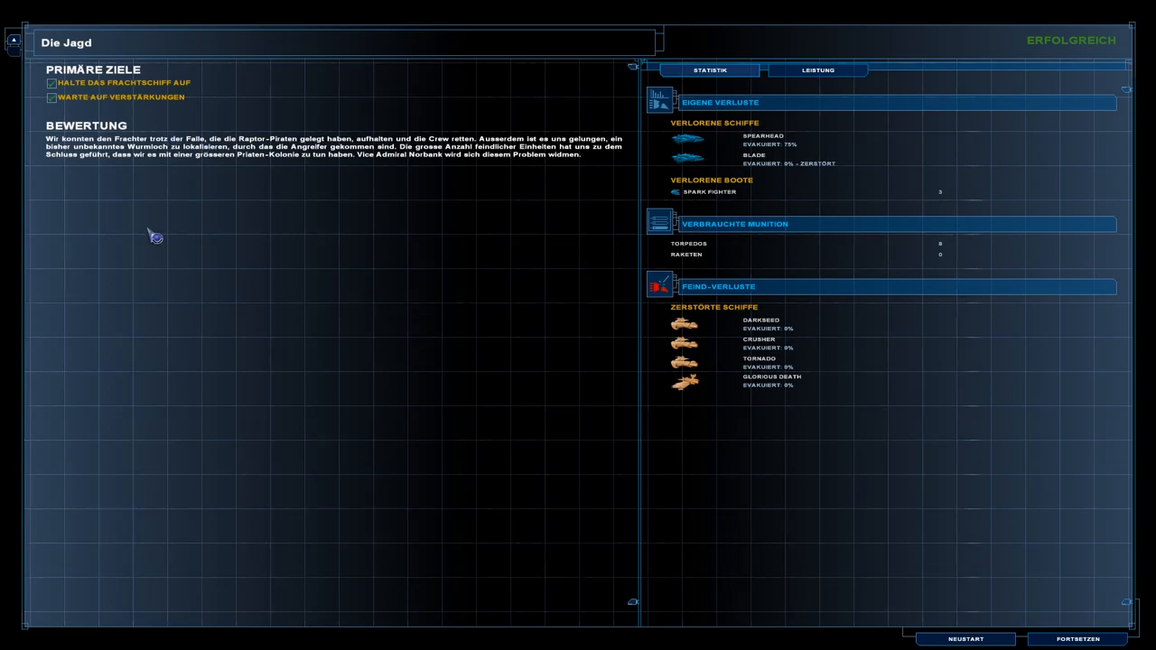
mouse_move(416, 212)
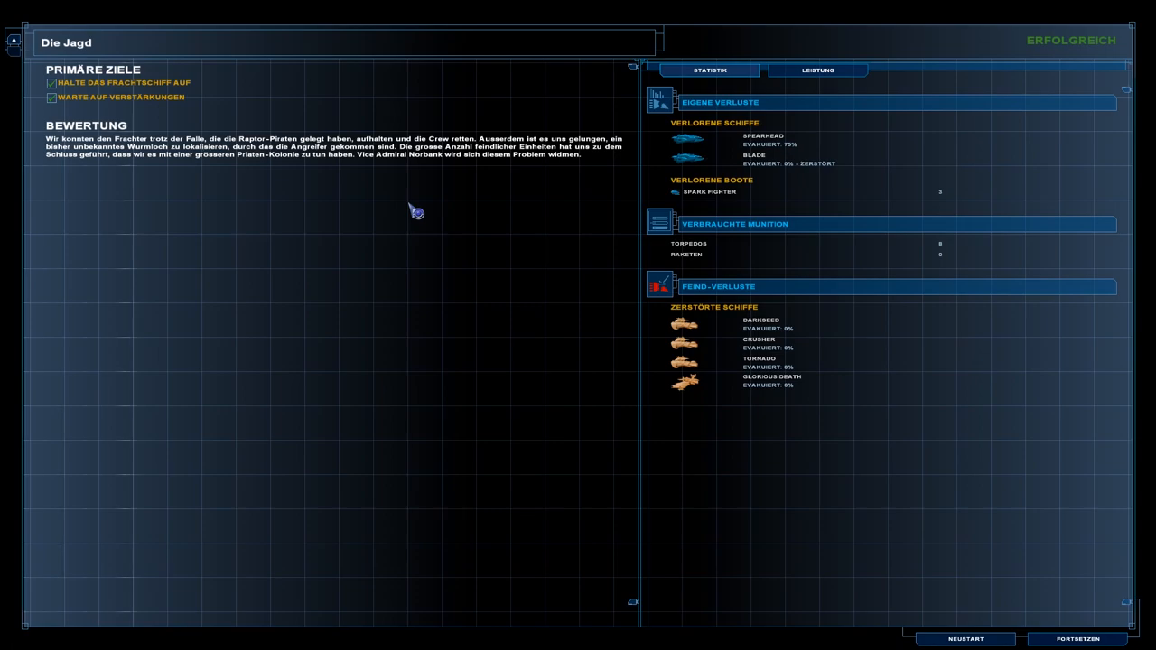
mouse_move(905, 10)
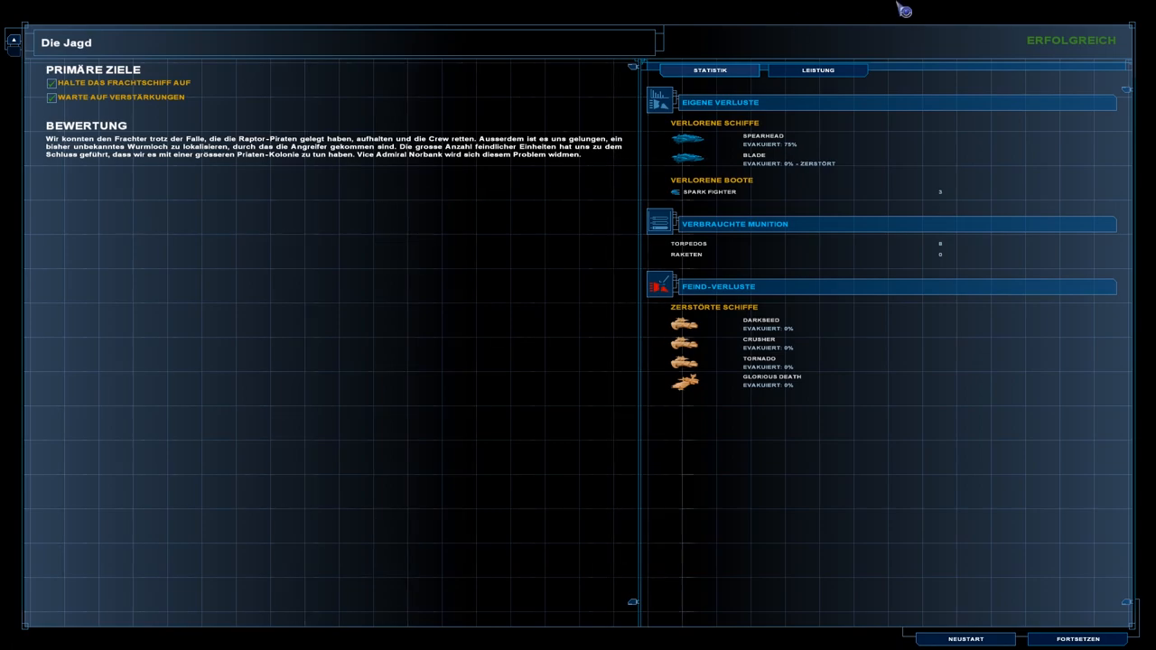
left_click(816, 70)
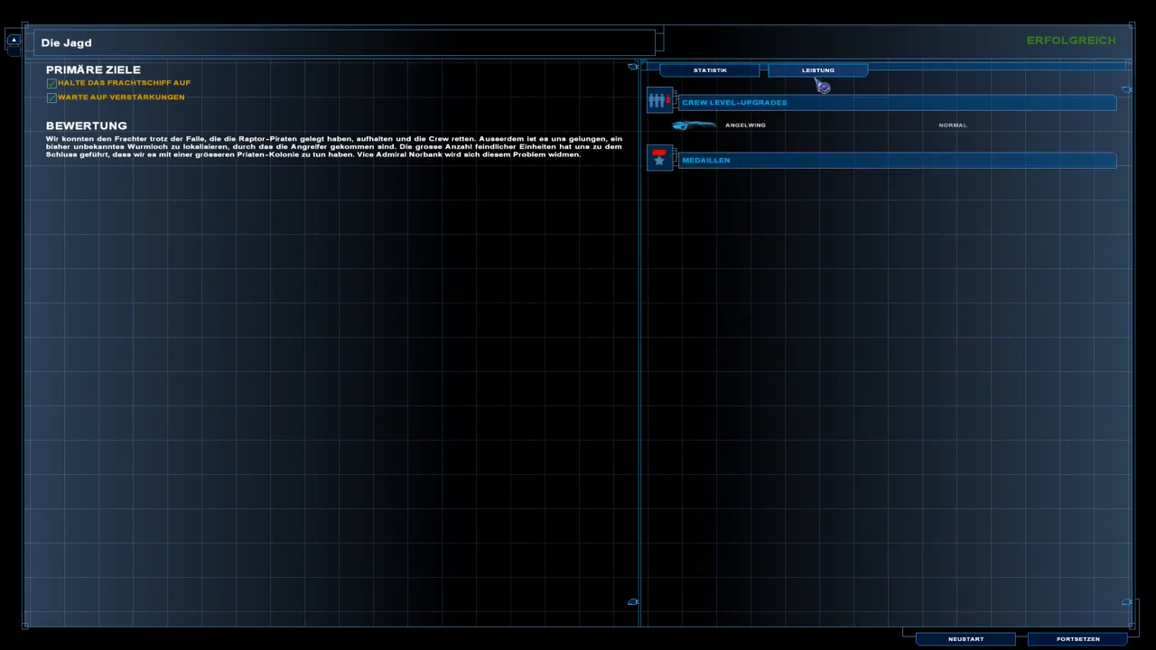
mouse_move(773, 138)
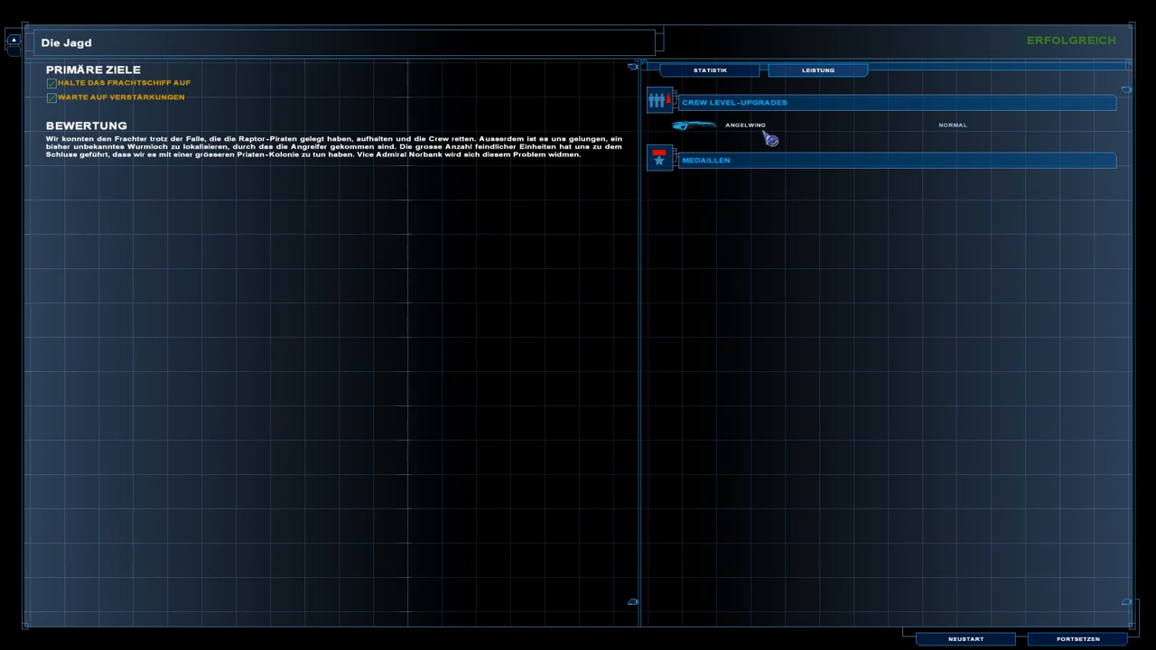
mouse_move(761, 115)
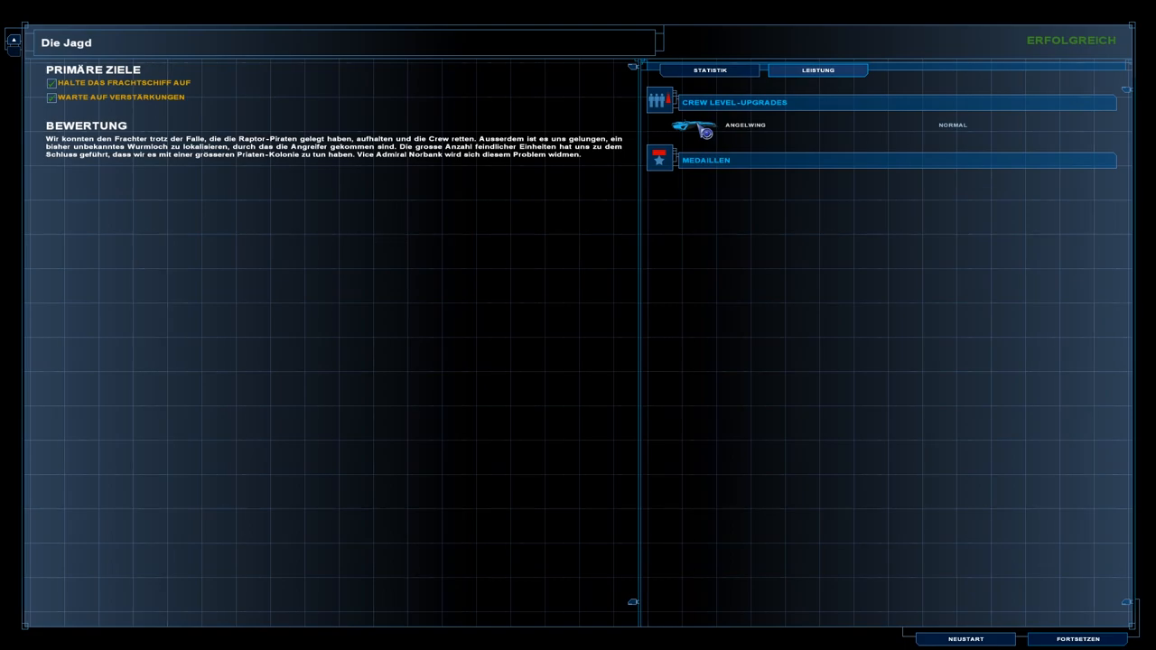
left_click(710, 71)
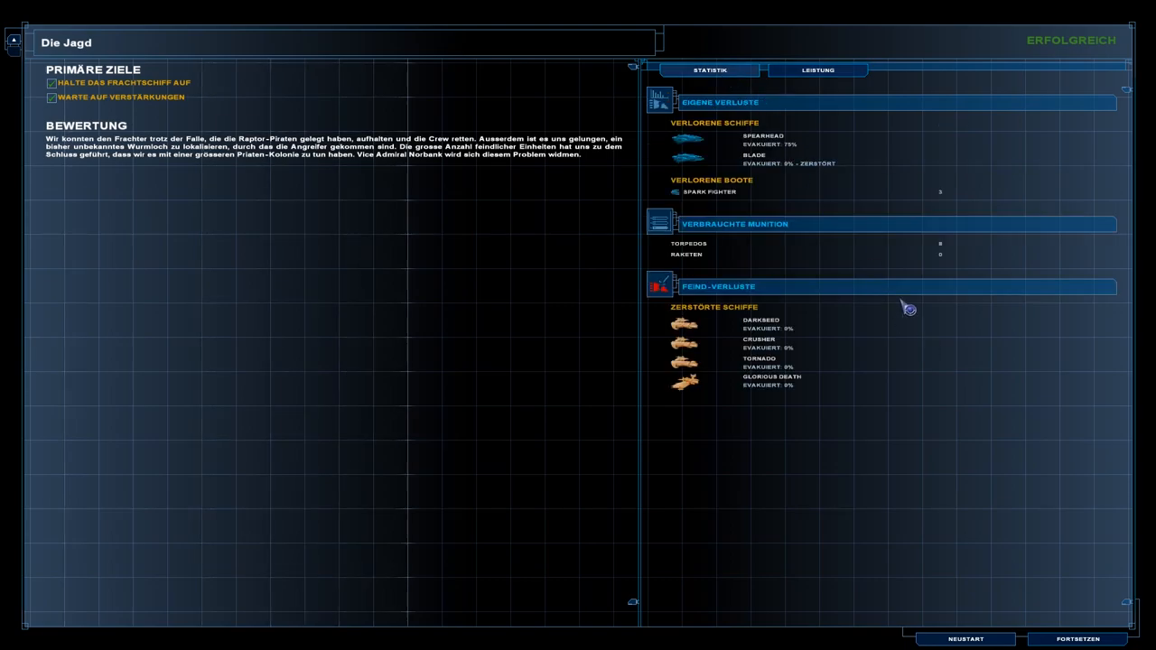
left_click(817, 69)
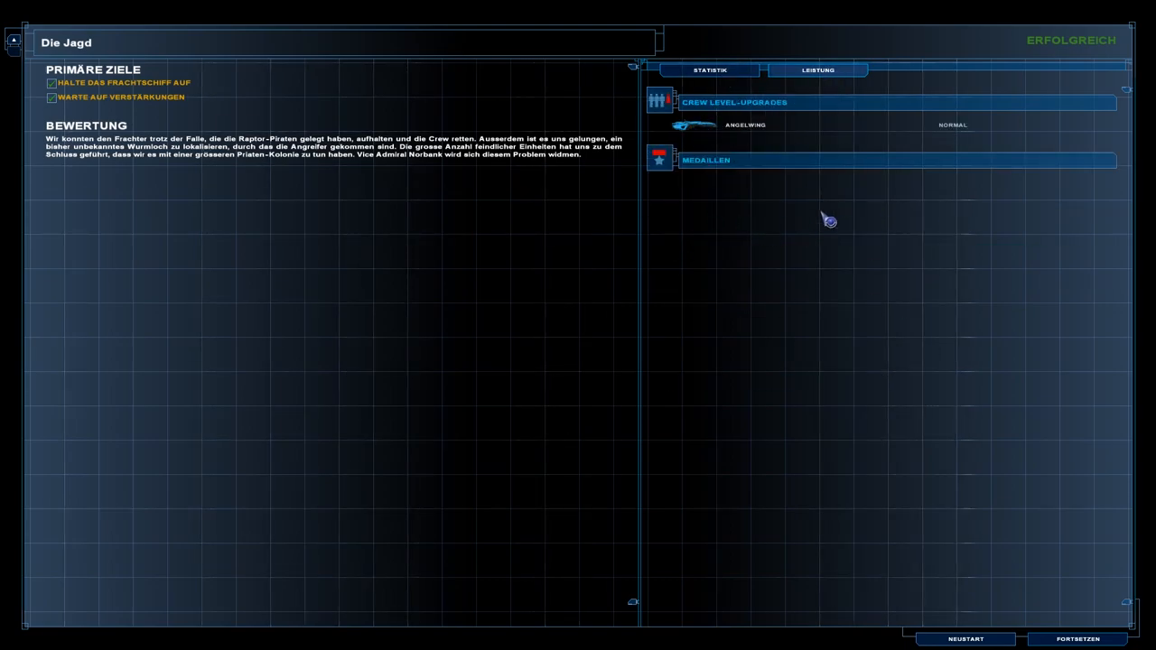
left_click(710, 69)
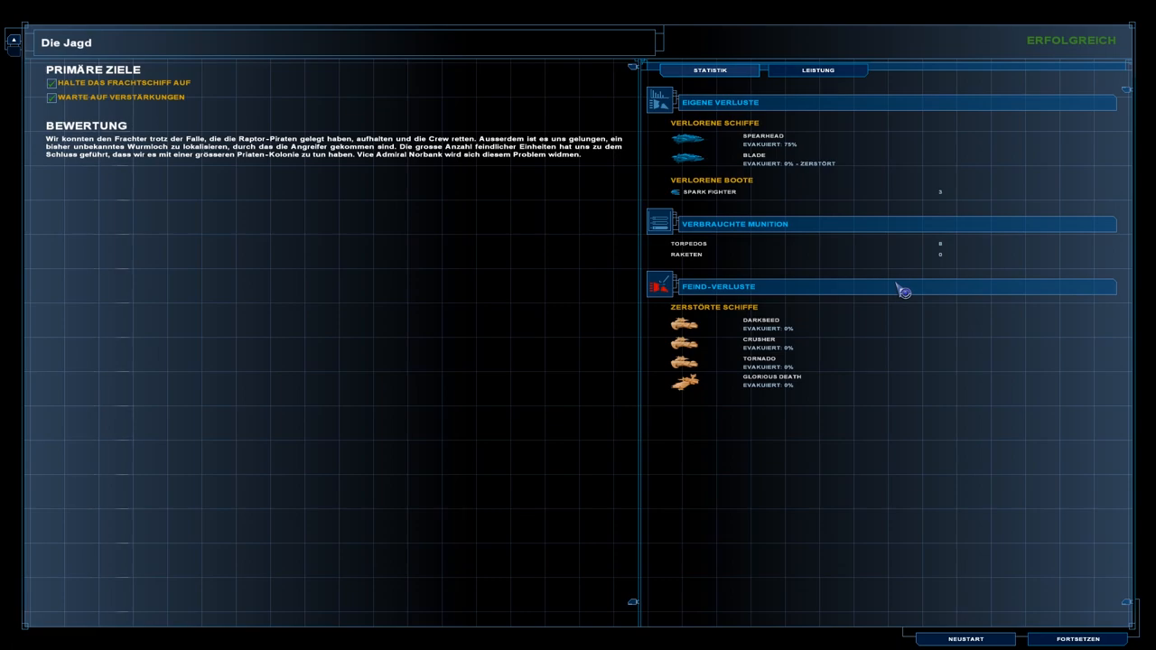
mouse_move(949, 461)
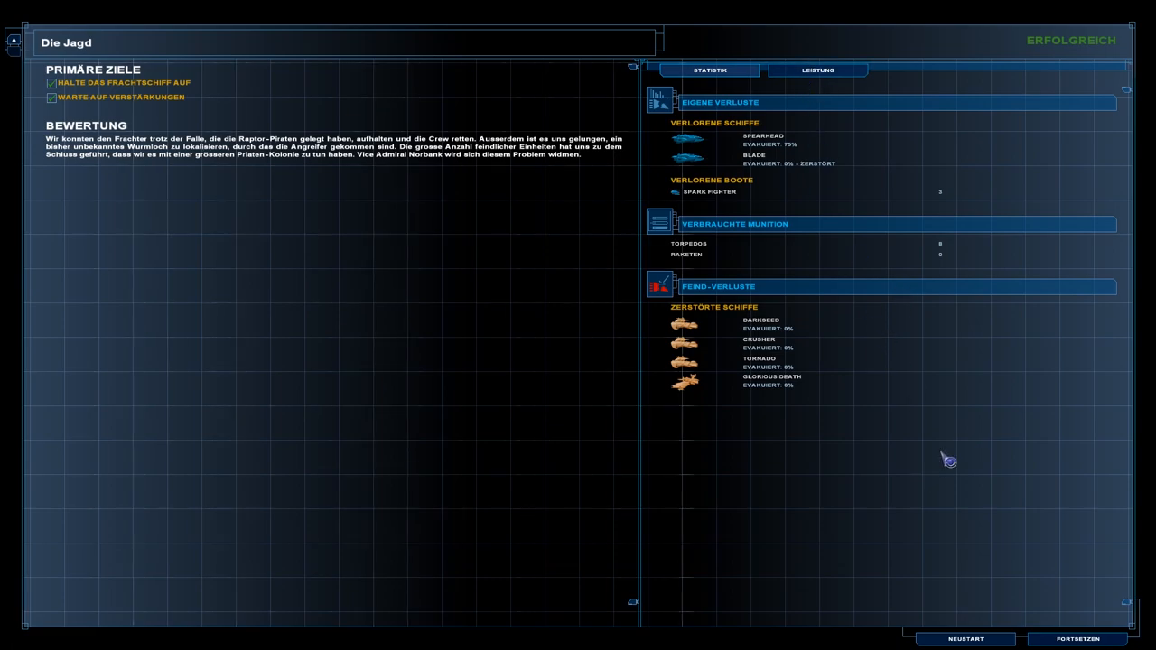
mouse_move(980, 530)
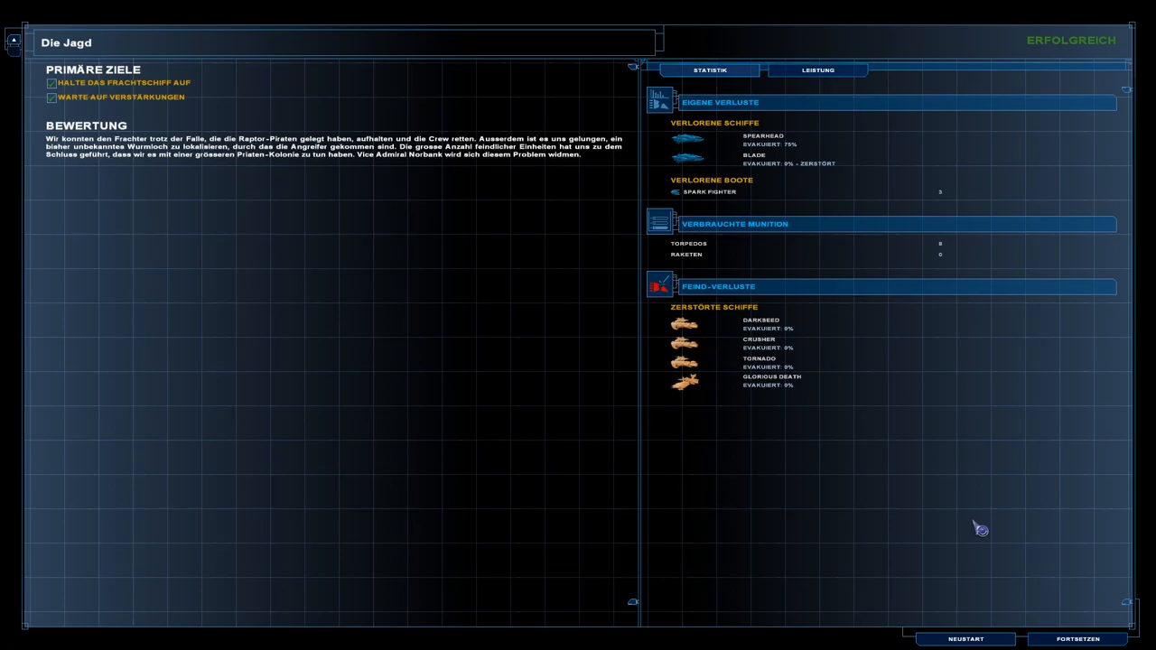
mouse_move(991, 529)
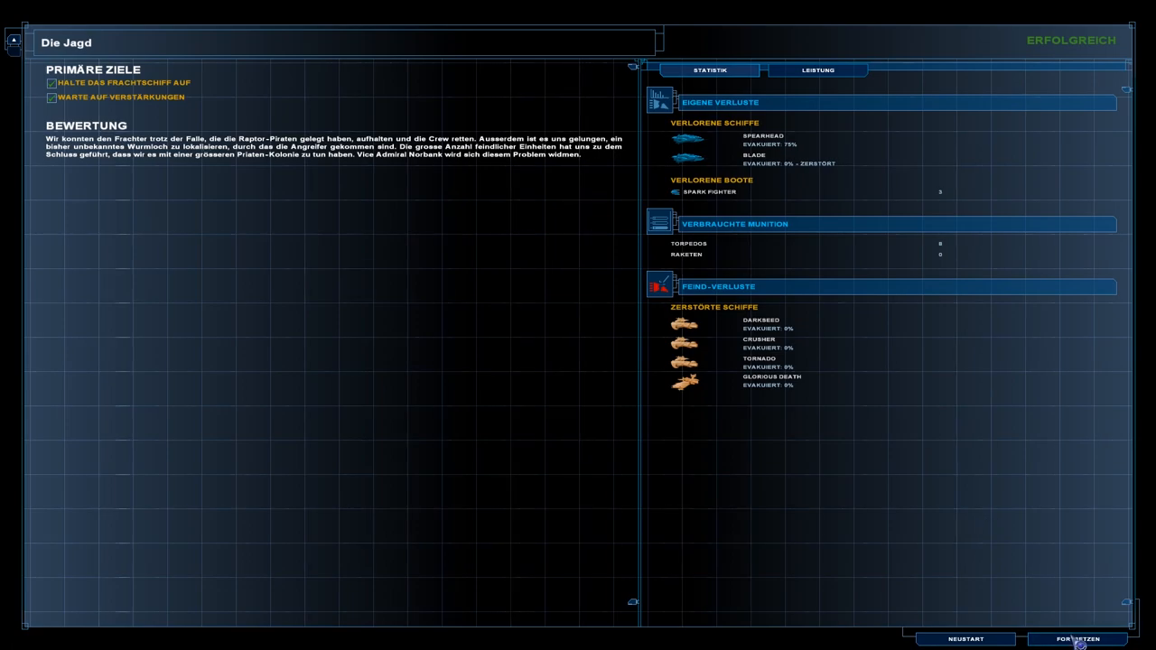
left_click(1074, 639)
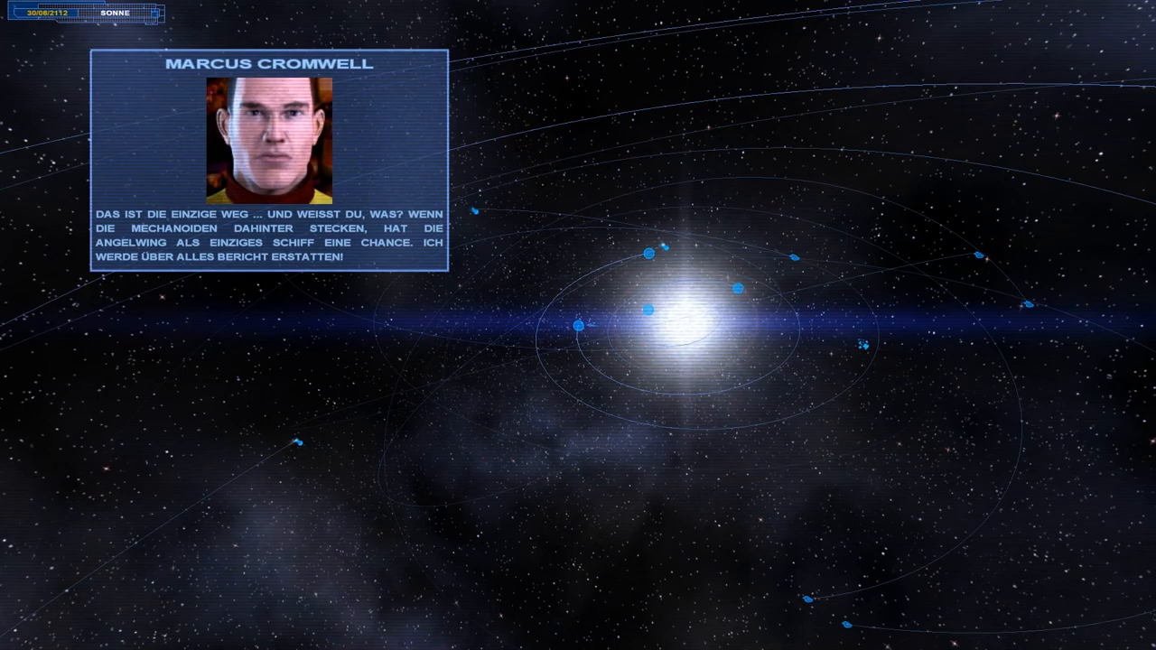
- Advance the briefing so the next destination near the Sun is marked
left_click(577, 324)
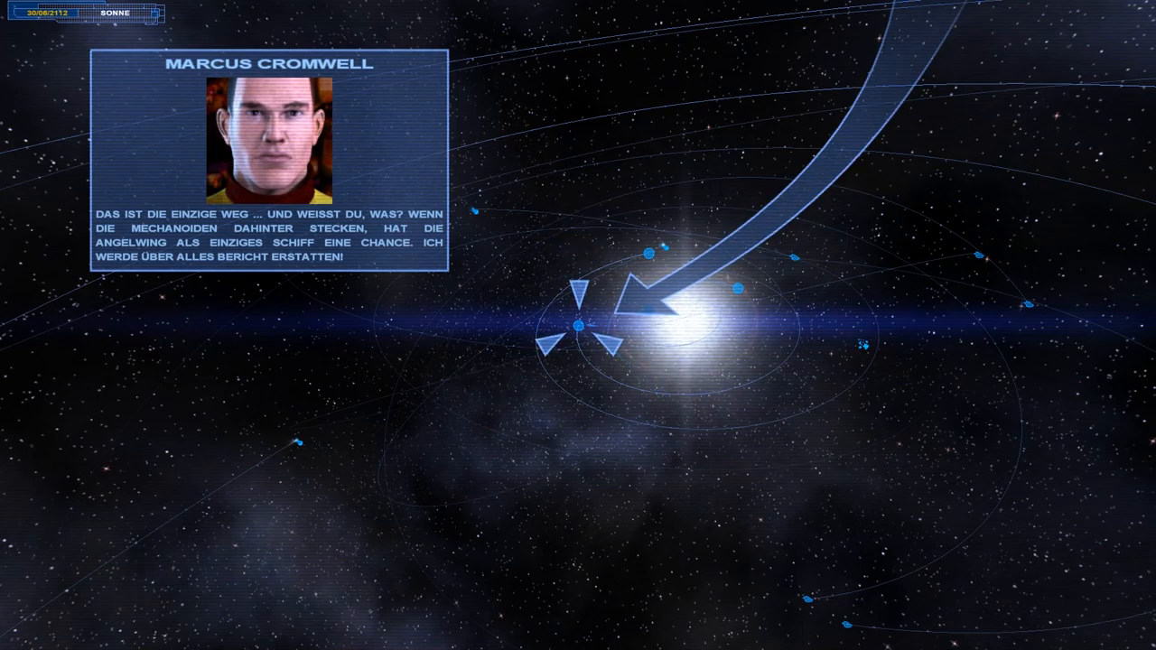